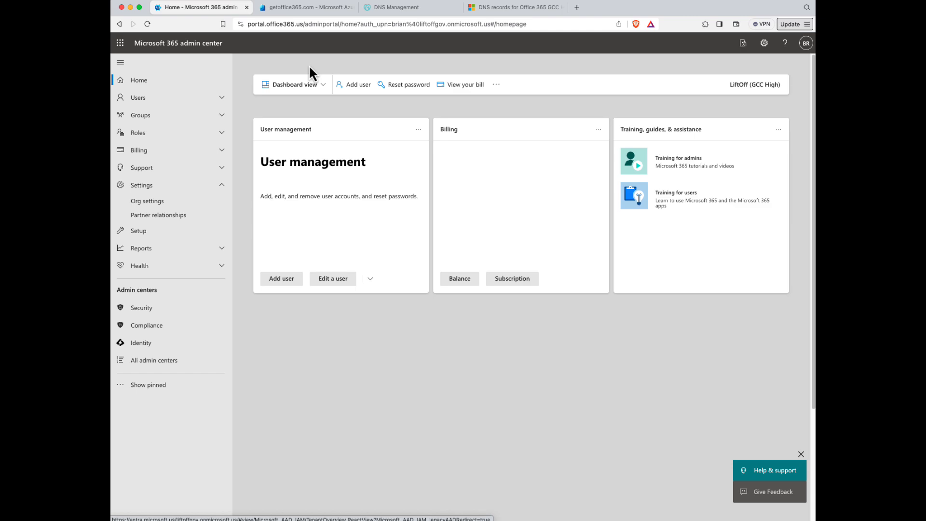
Find Domain Names in the Identity center and open getoffice365.com's MS=ms45449383 TXT verification record
left_click(384, 24)
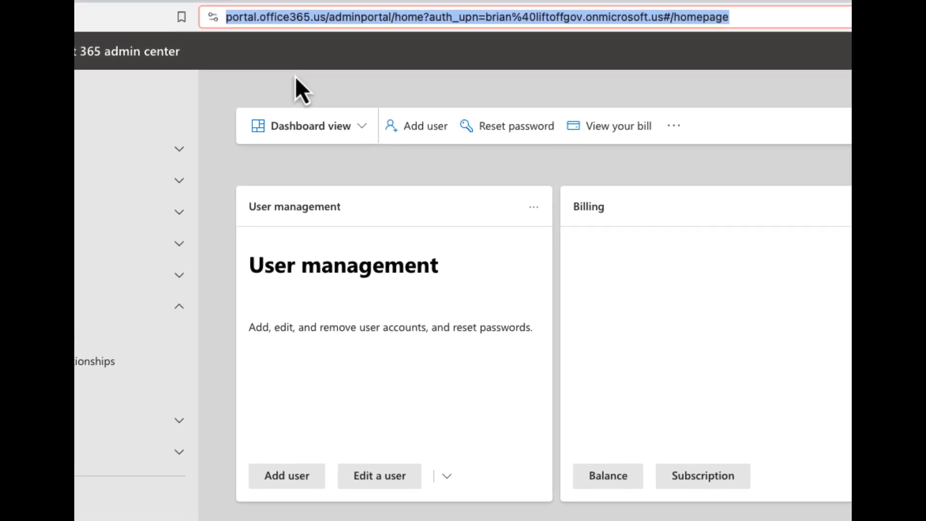
mouse_move(130, 97)
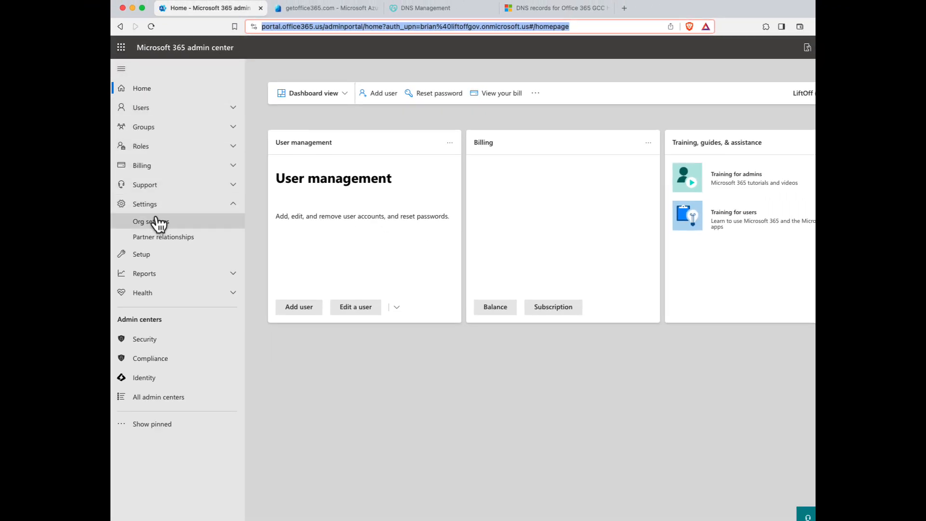
mouse_move(163, 237)
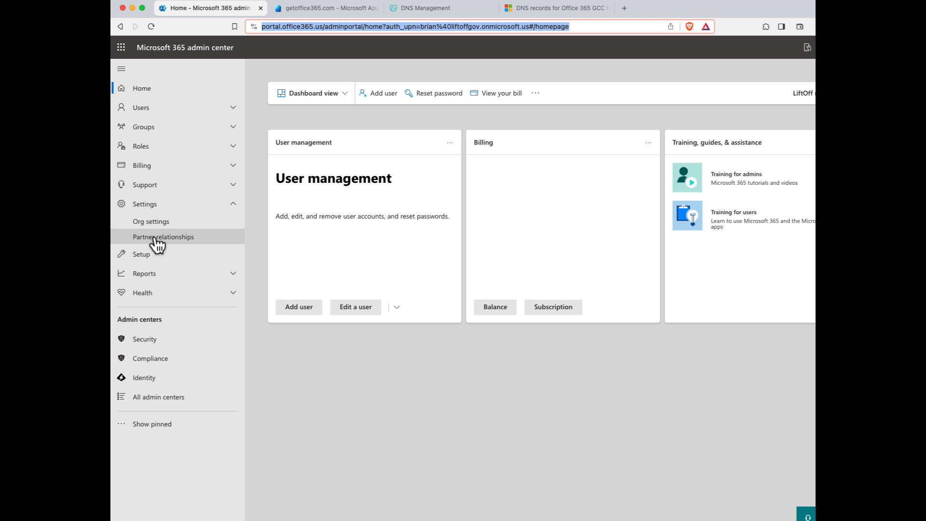
mouse_move(163, 344)
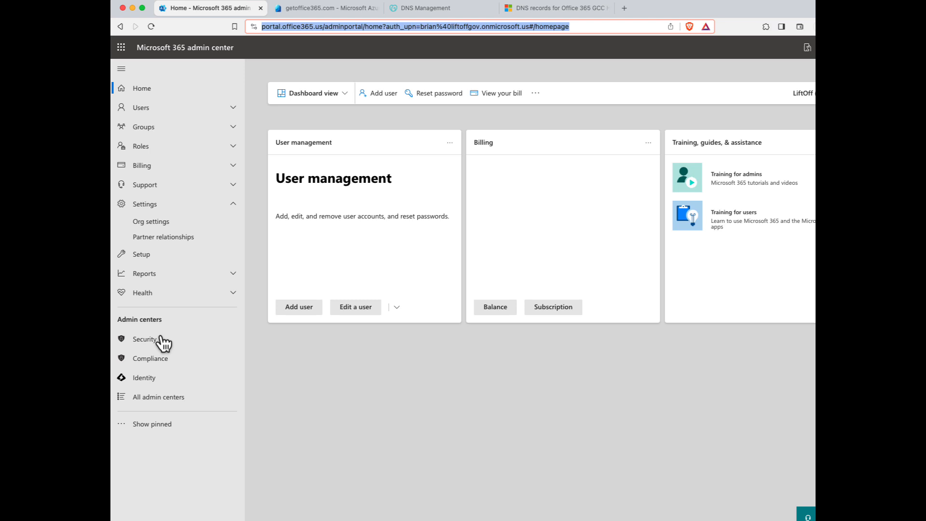
mouse_move(144, 377)
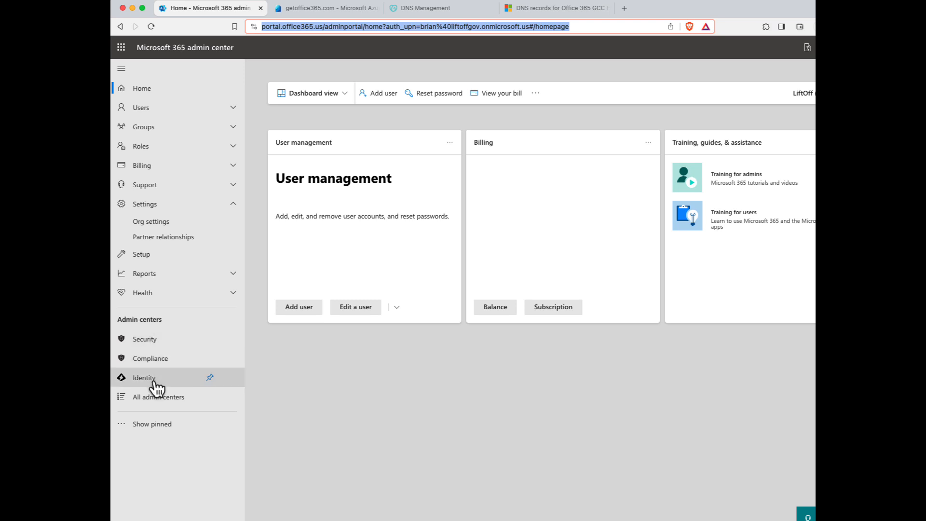
left_click(143, 378)
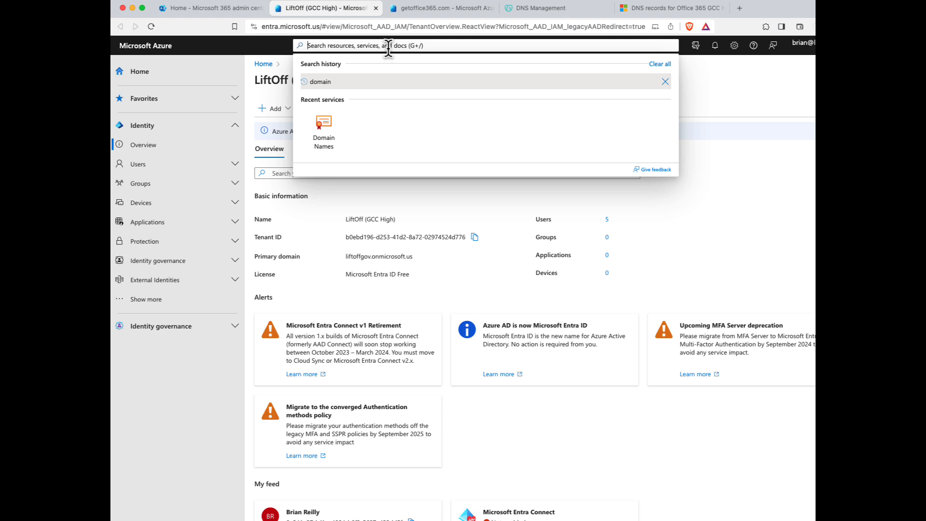
type("d")
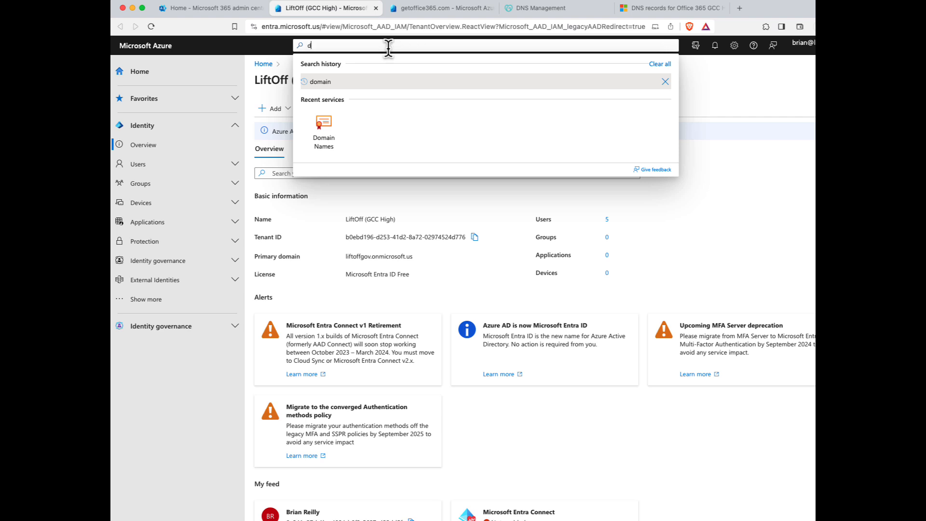
type("omain")
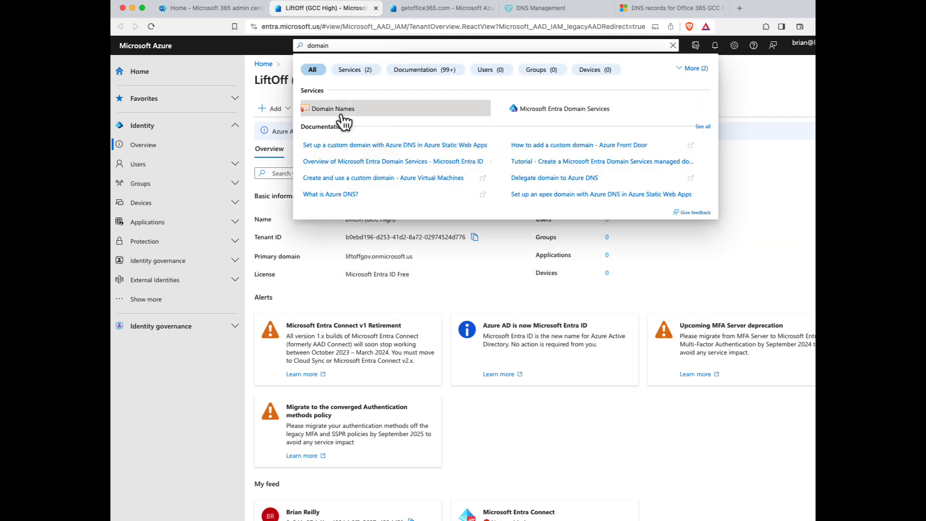
left_click(333, 108)
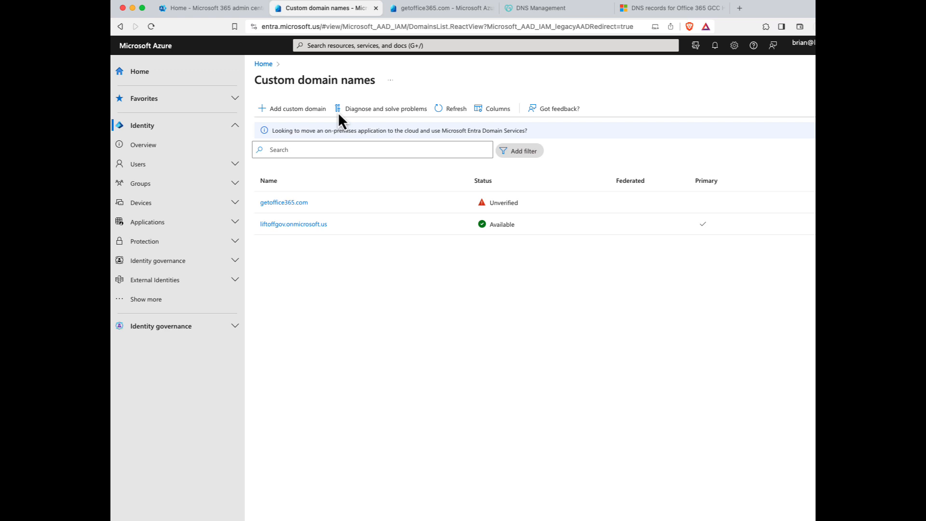
mouse_move(325, 210)
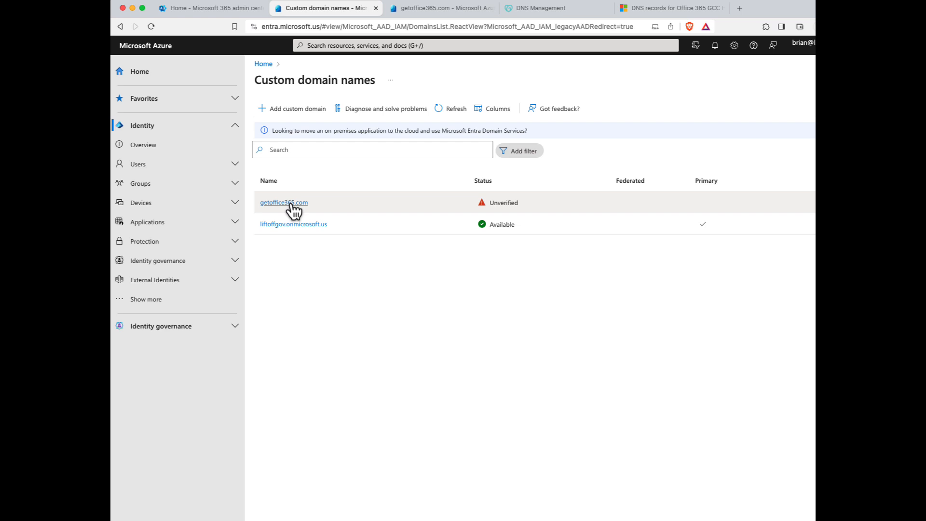
left_click(284, 202)
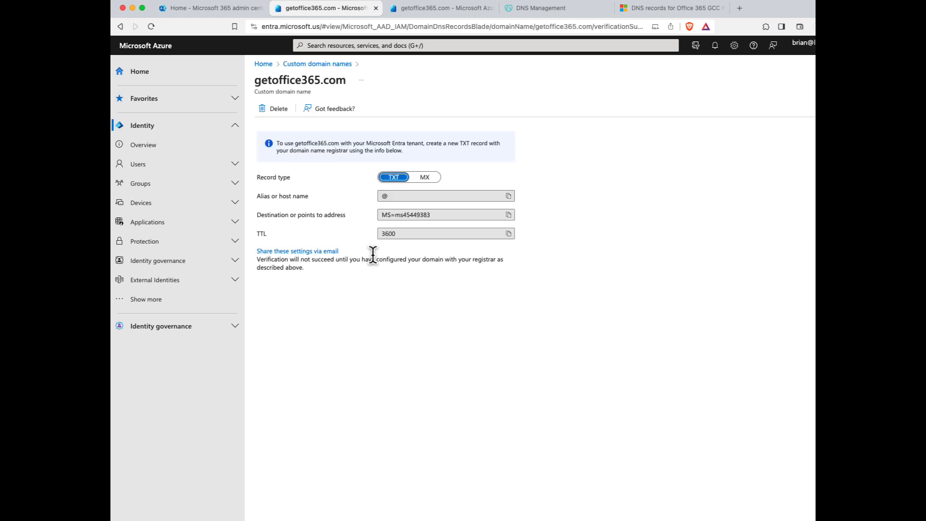
mouse_move(359, 223)
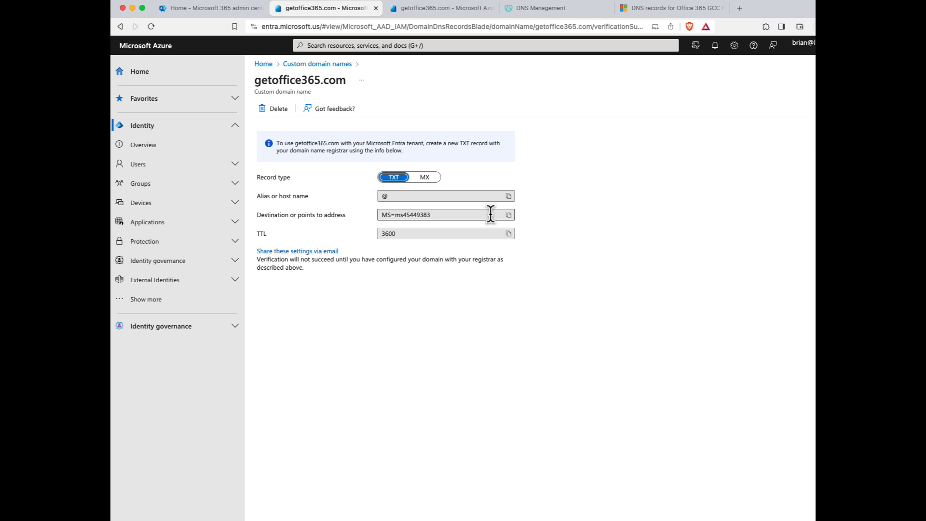
mouse_move(509, 214)
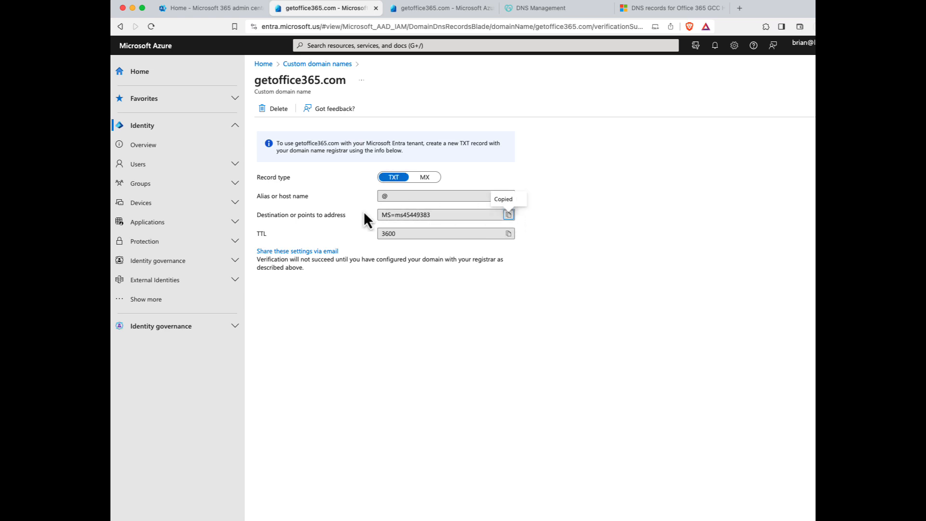
mouse_move(389, 195)
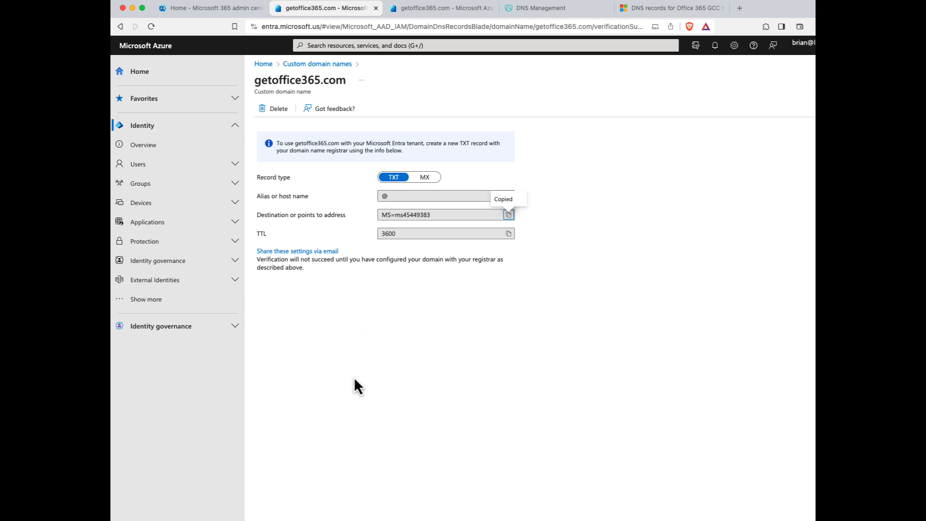
mouse_move(542, 39)
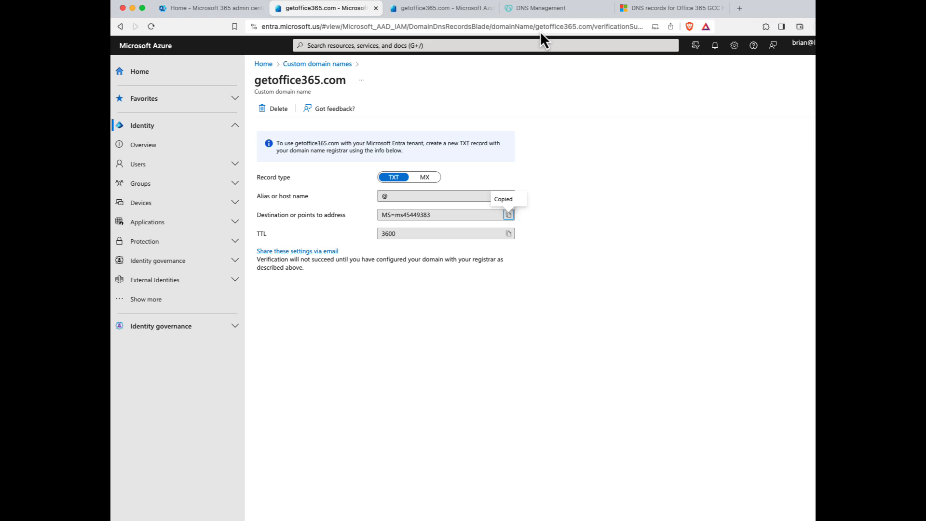
Add a GoDaddy TXT record for getoffice365.com at @ with value MS=ms45449383
left_click(538, 8)
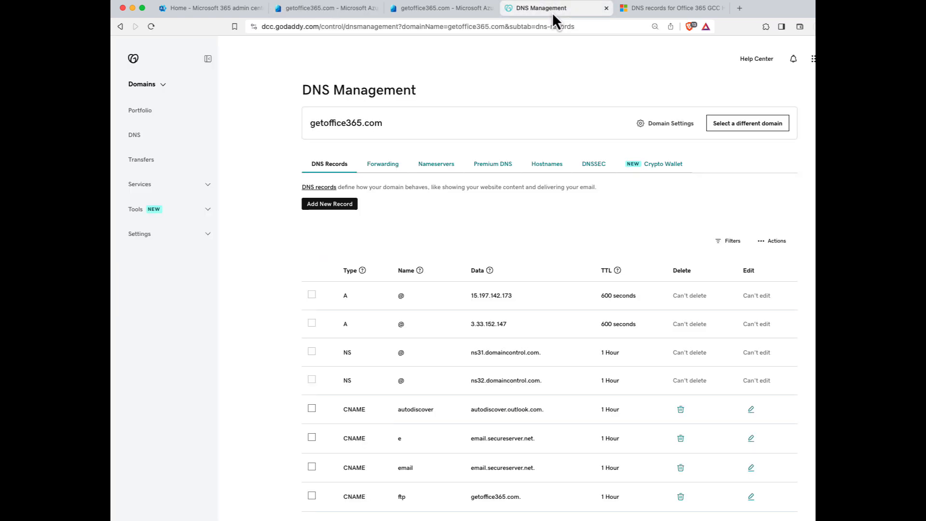
mouse_move(243, 125)
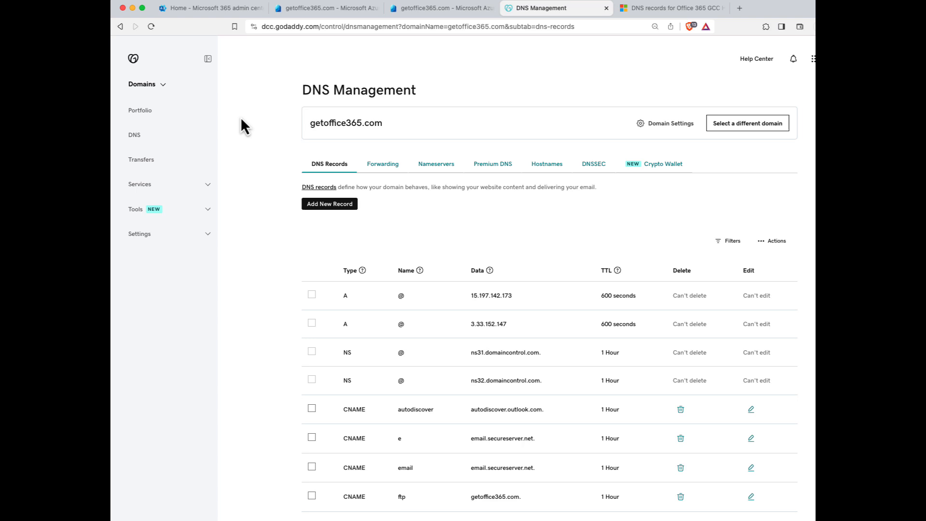
mouse_move(329, 204)
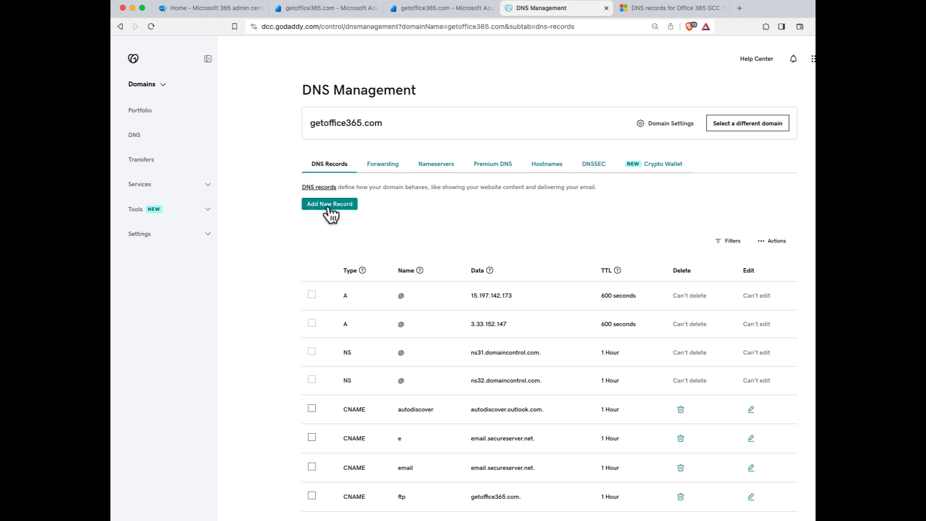
left_click(328, 203)
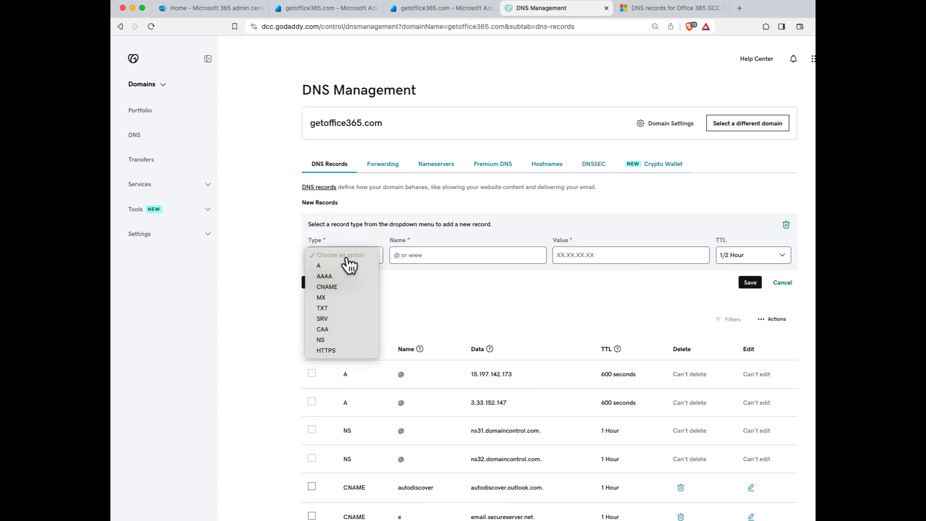
left_click(321, 308)
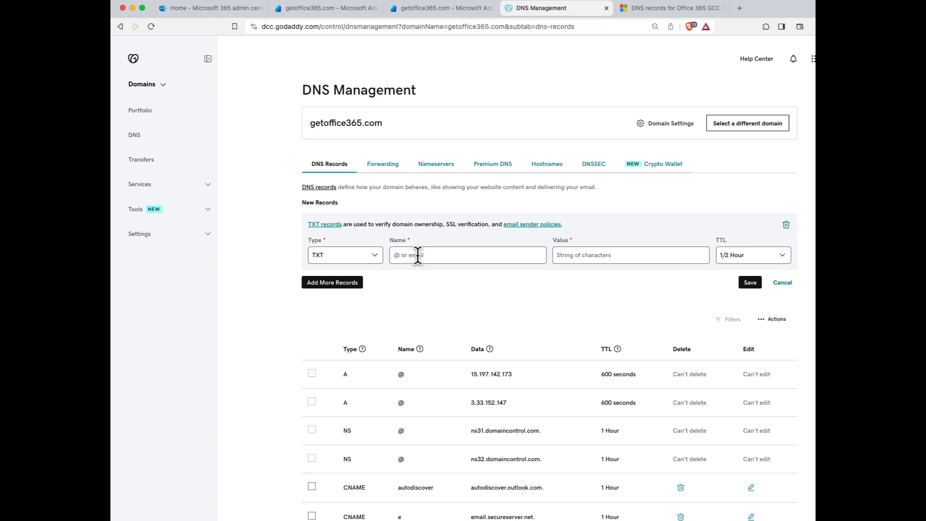
left_click(467, 254)
type("@")
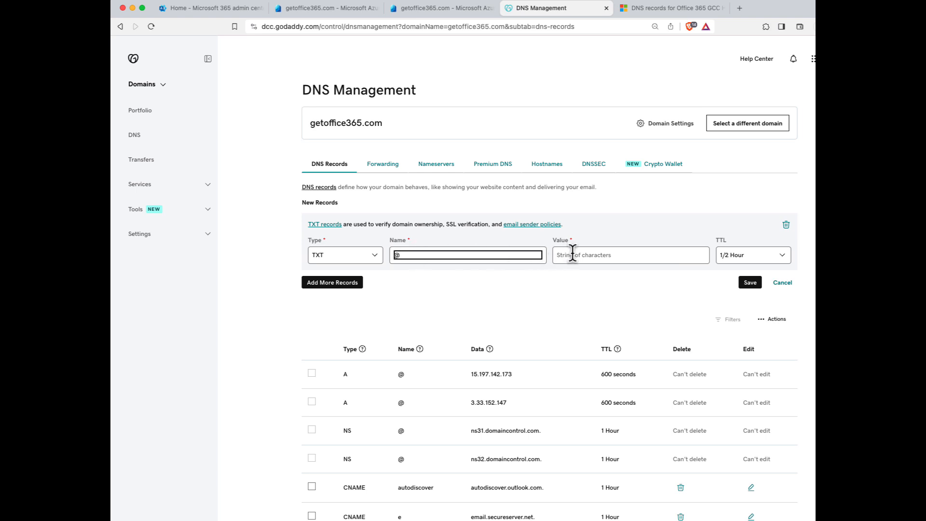
type("MS=ms45449383")
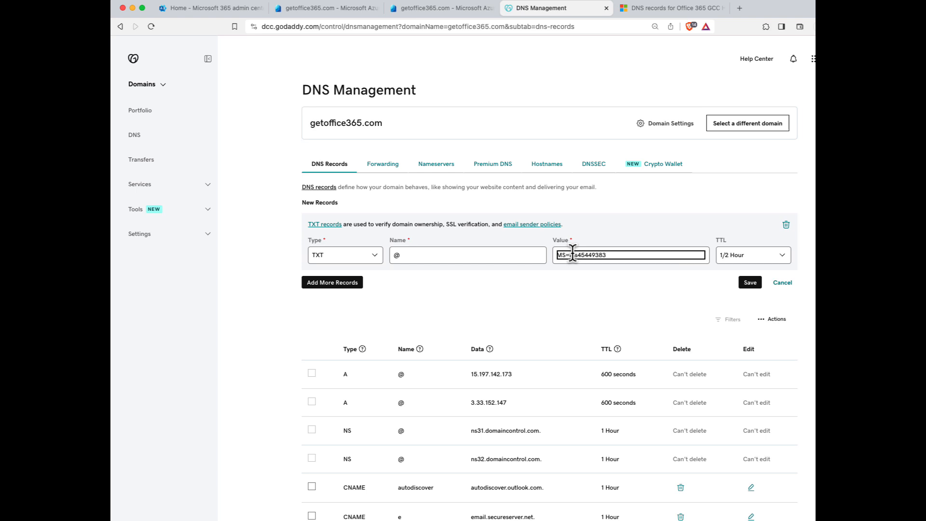
left_click(750, 282)
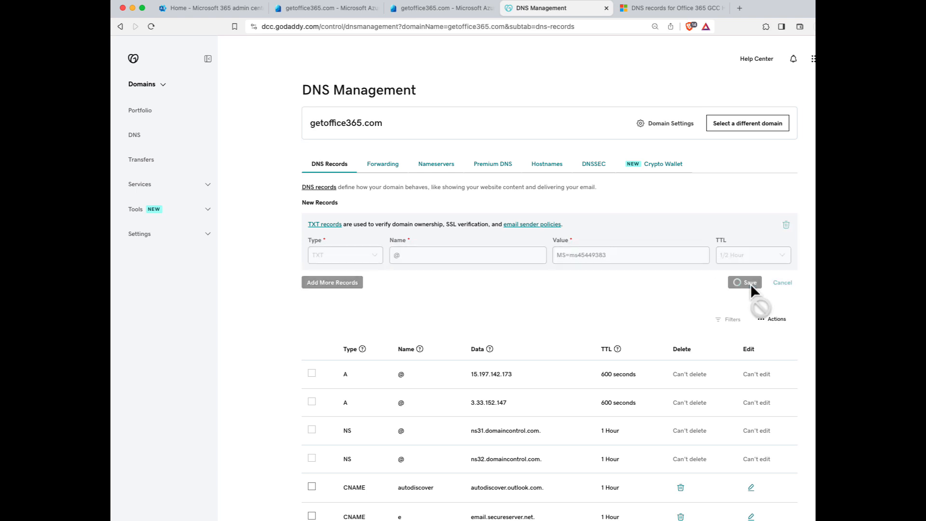
left_click(750, 282)
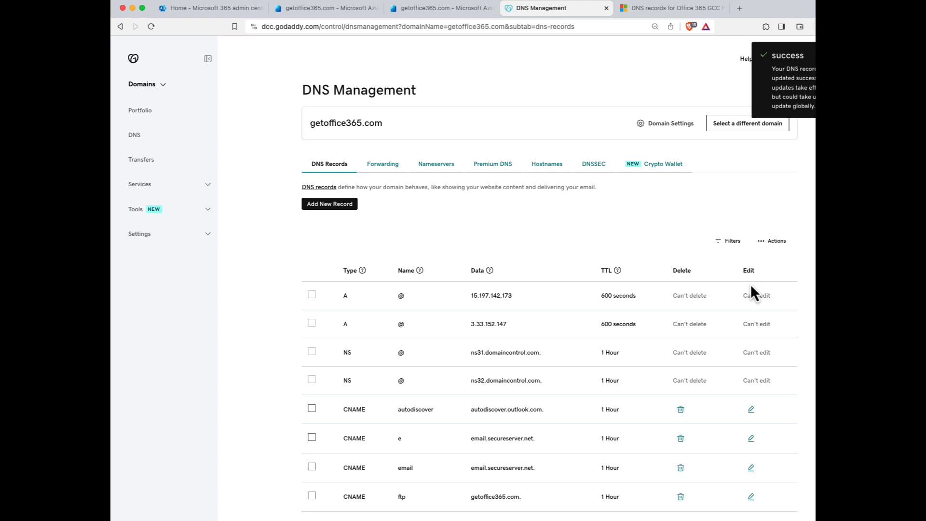
mouse_move(492, 76)
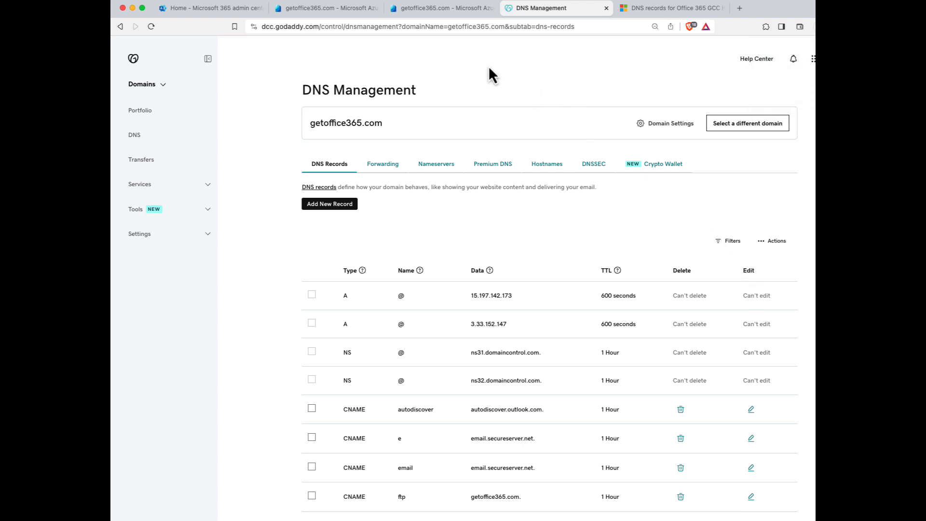
Return to the getoffice365.com domain page in Entra and run Verify
left_click(324, 8)
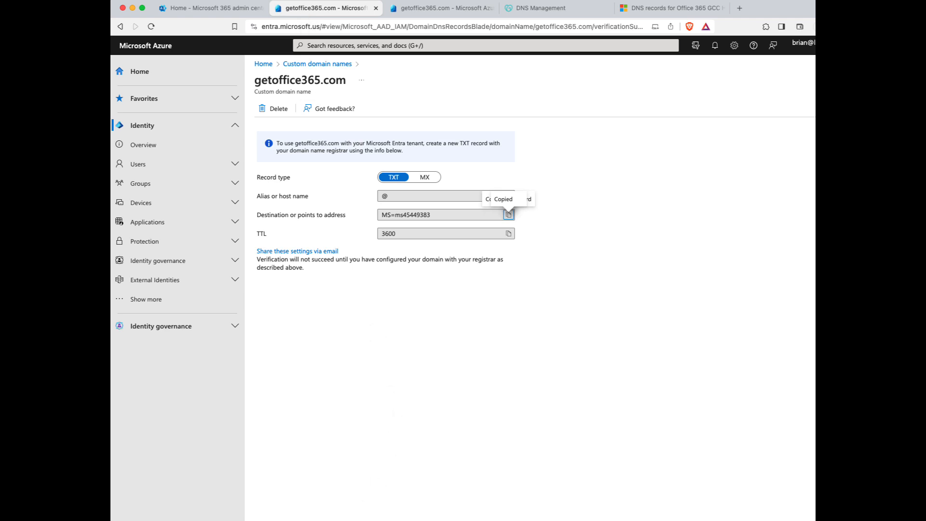
left_click(508, 214)
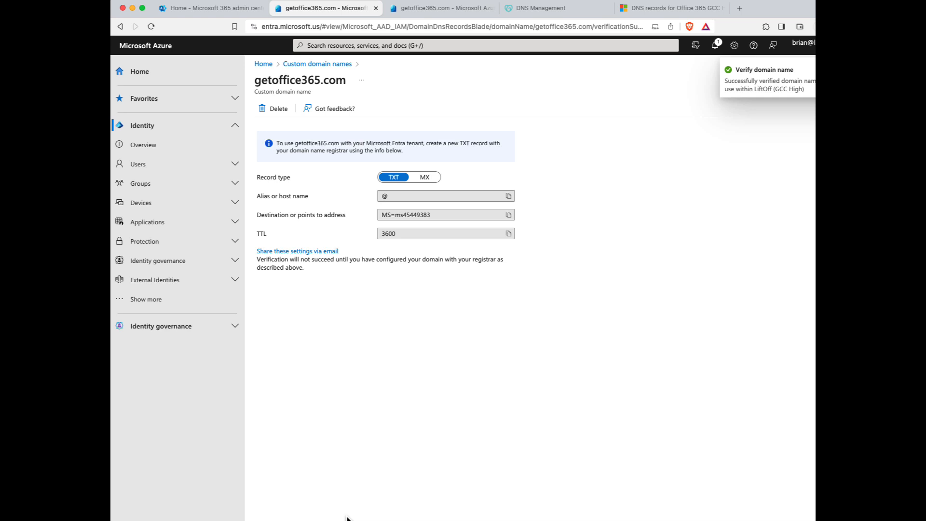
mouse_move(730, 108)
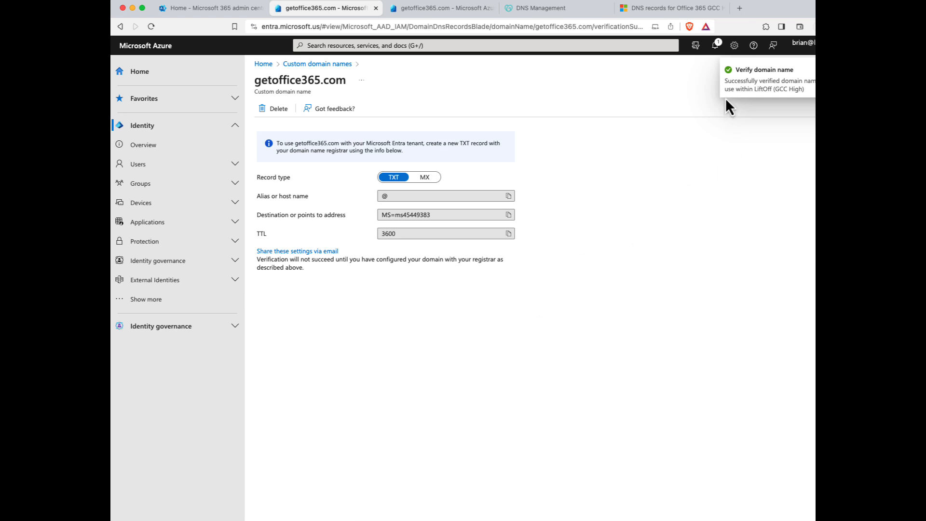
mouse_move(758, 112)
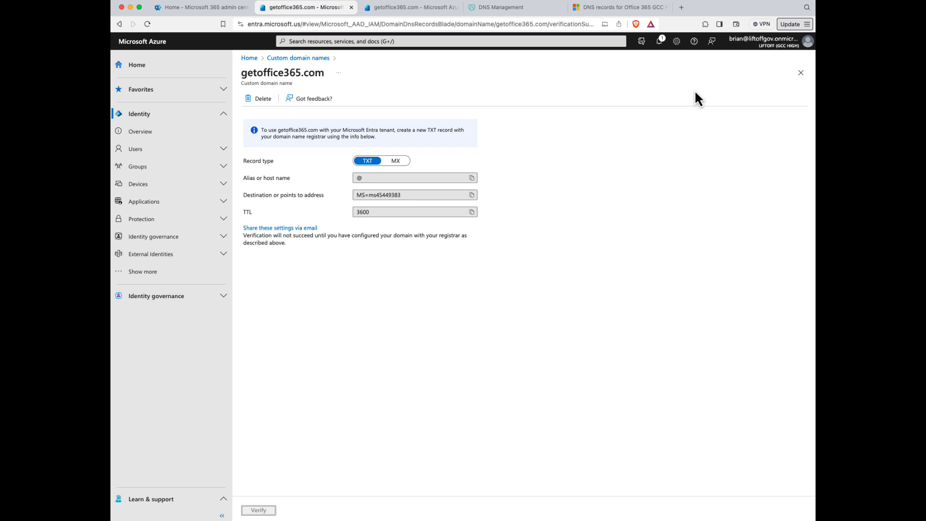
mouse_move(387, 296)
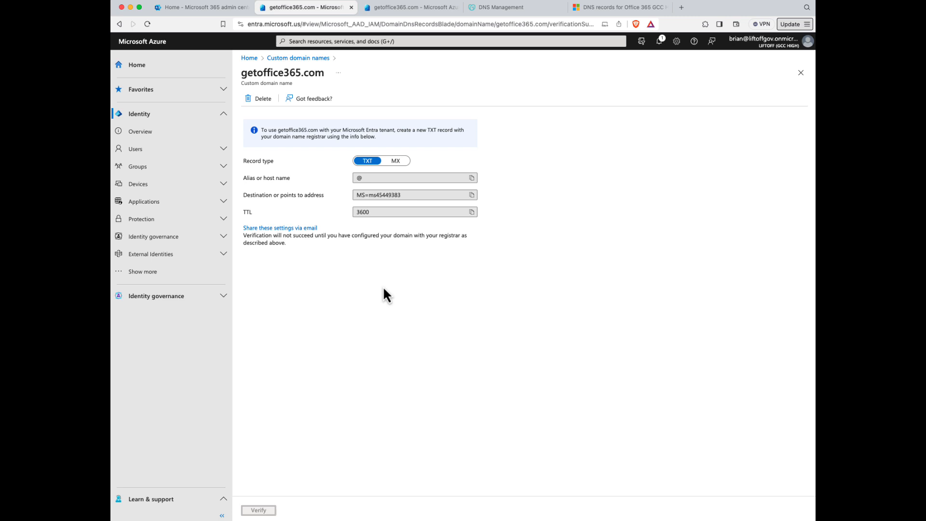
mouse_move(349, 316)
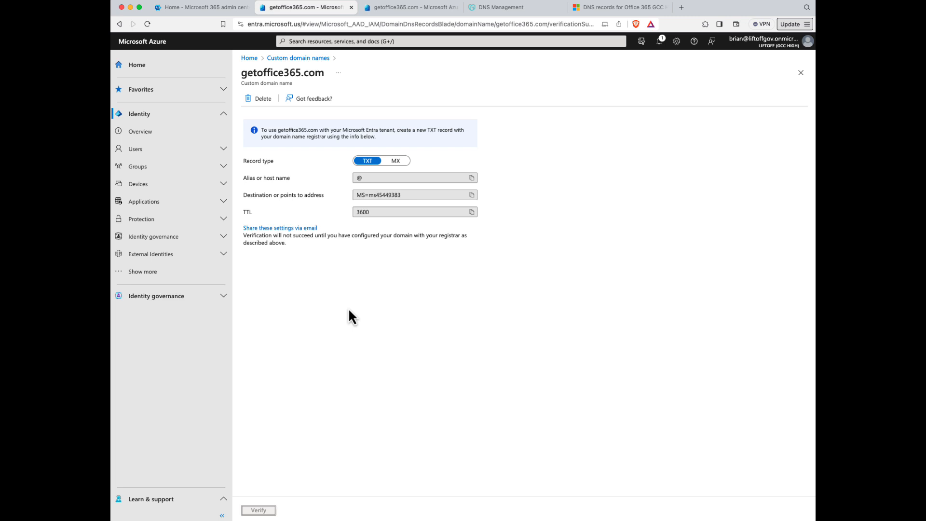
mouse_move(697, 15)
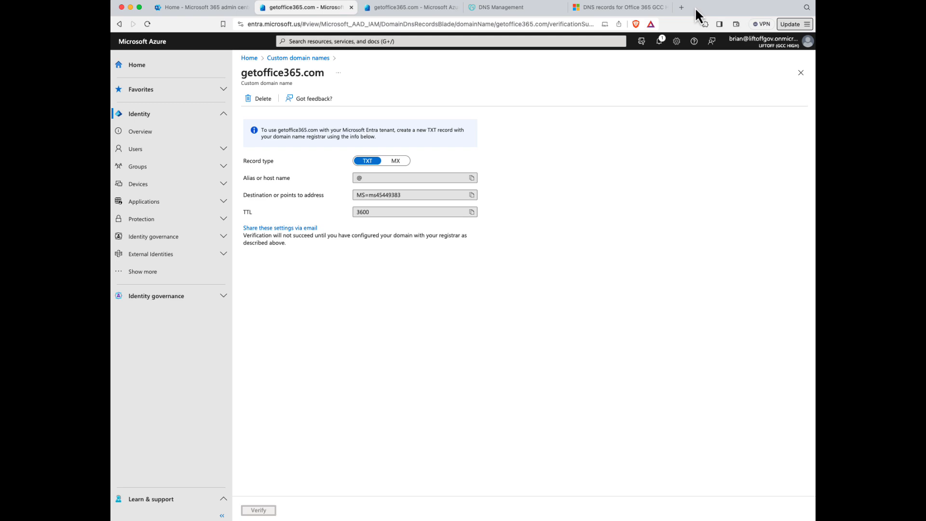
mouse_move(617, 8)
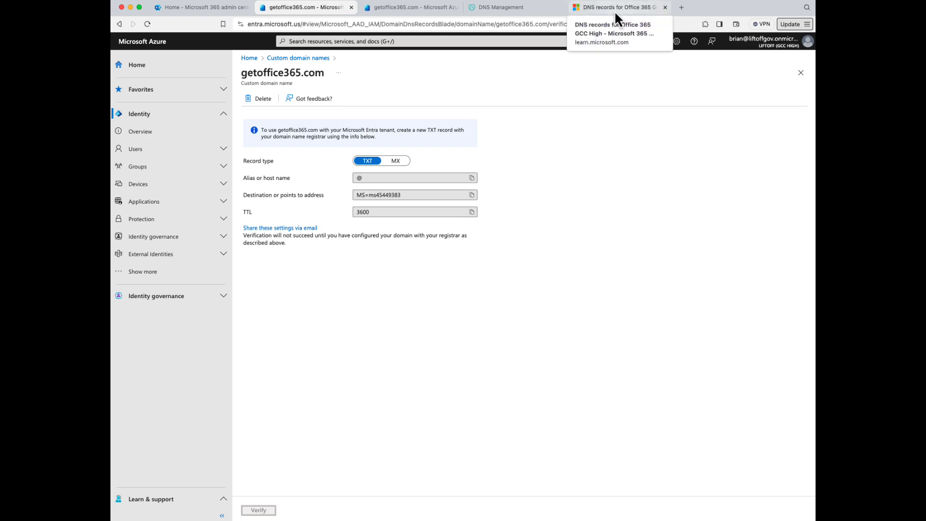
Copy the Exchange Online MX value tenant.mail.protection.office365.us from the GCC High article
left_click(613, 33)
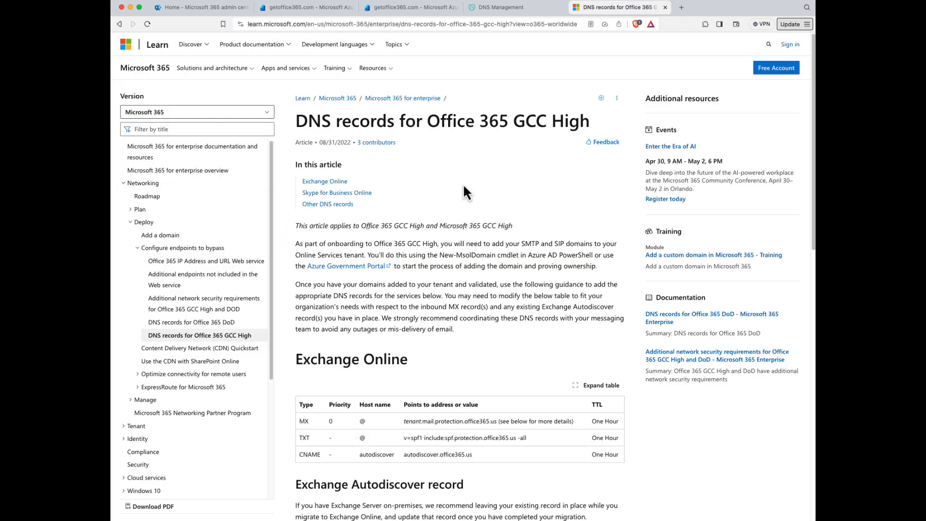
mouse_move(384, 164)
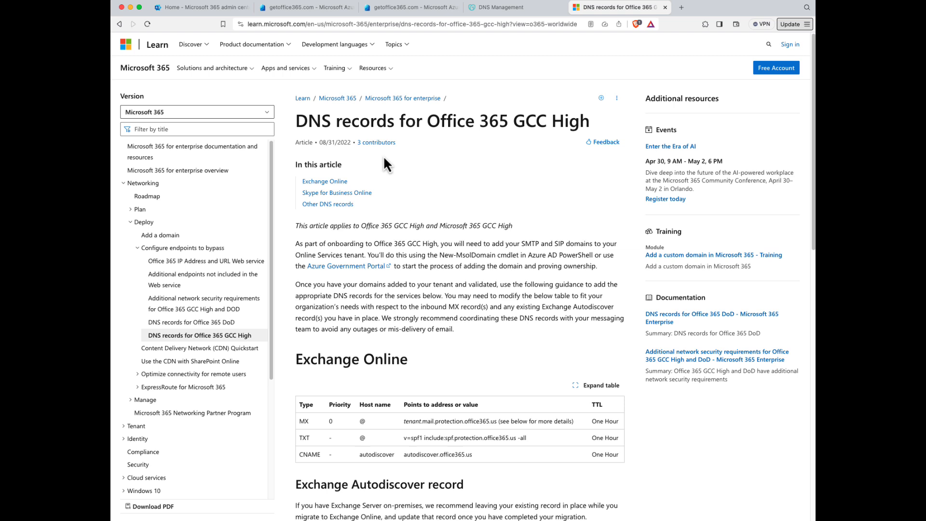
mouse_move(438, 258)
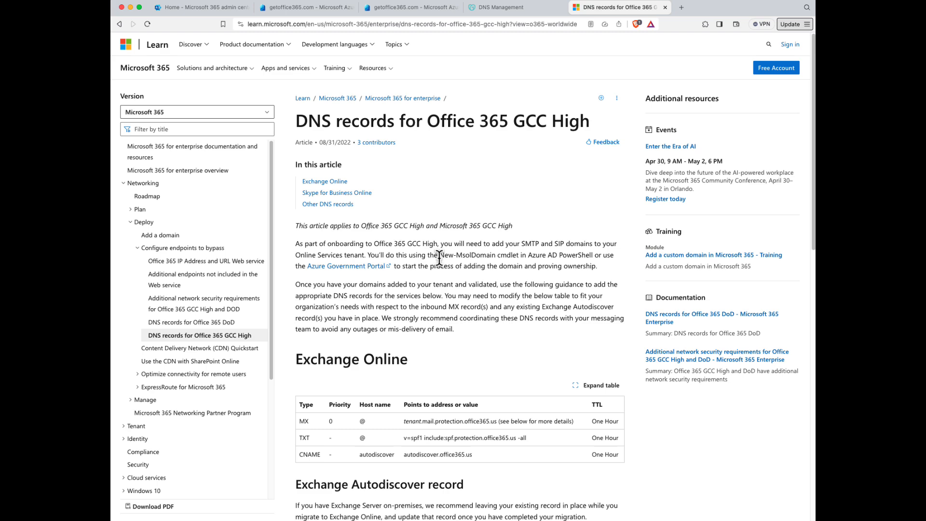
scroll("down", 3)
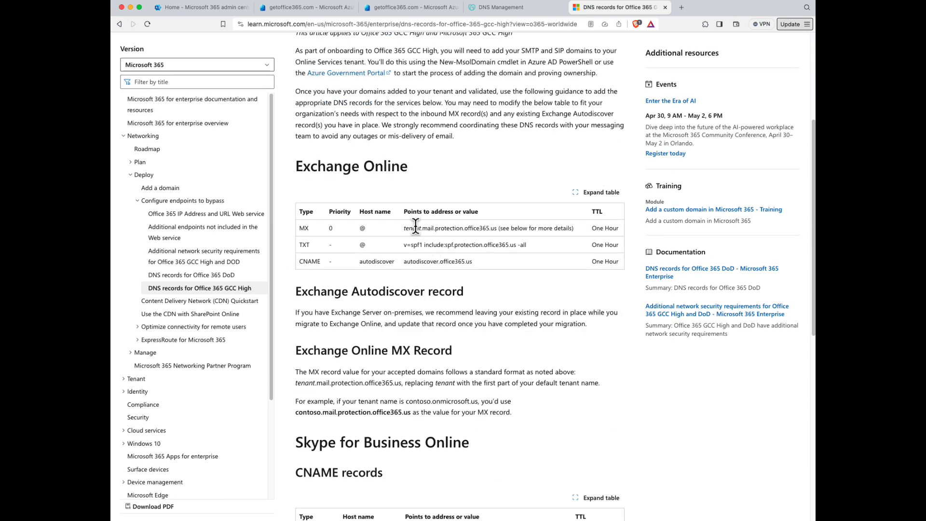
double_click(411, 228)
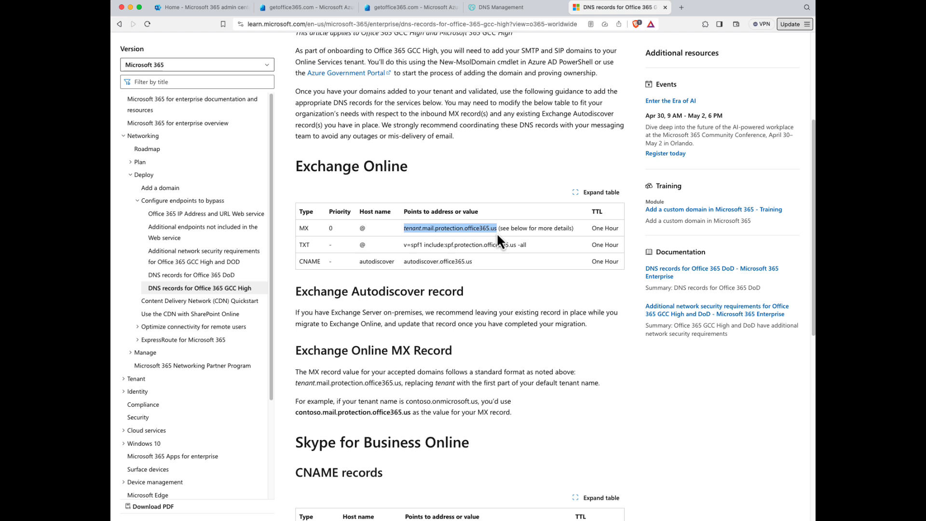
mouse_move(442, 230)
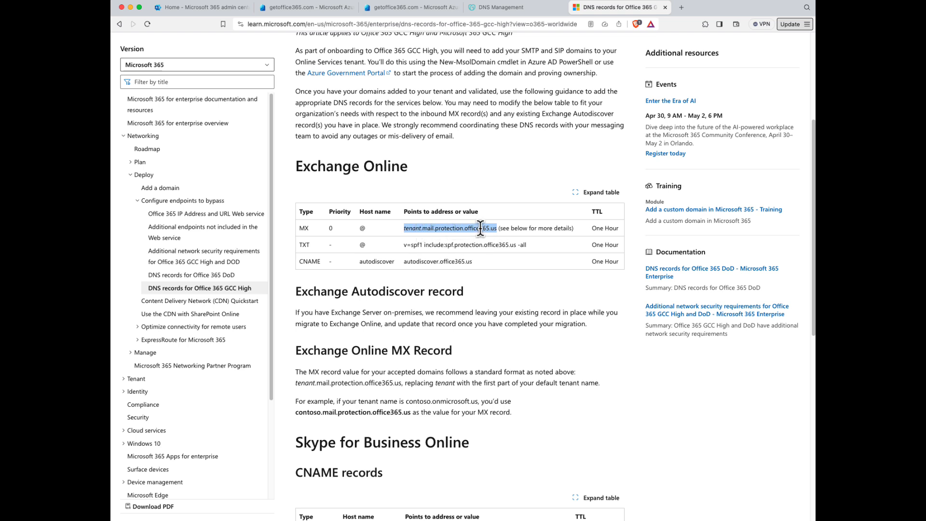
mouse_move(413, 228)
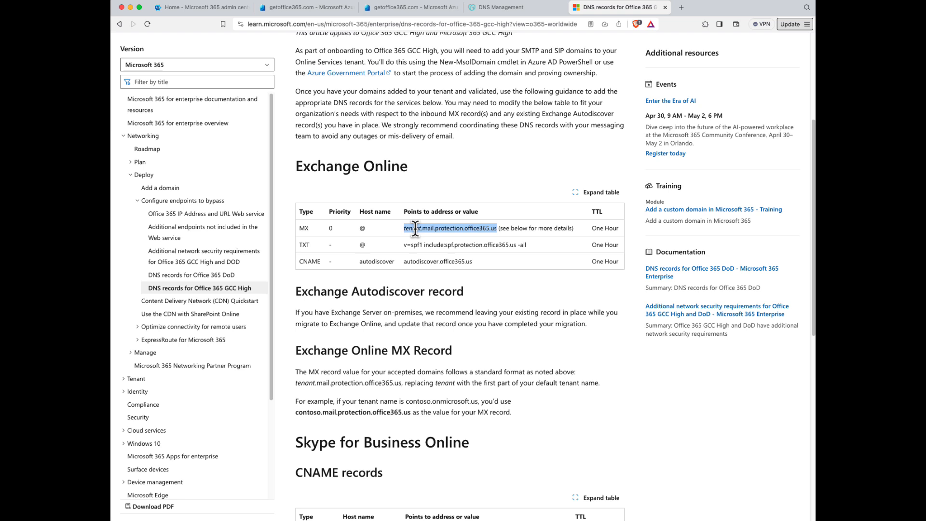
right_click(450, 229)
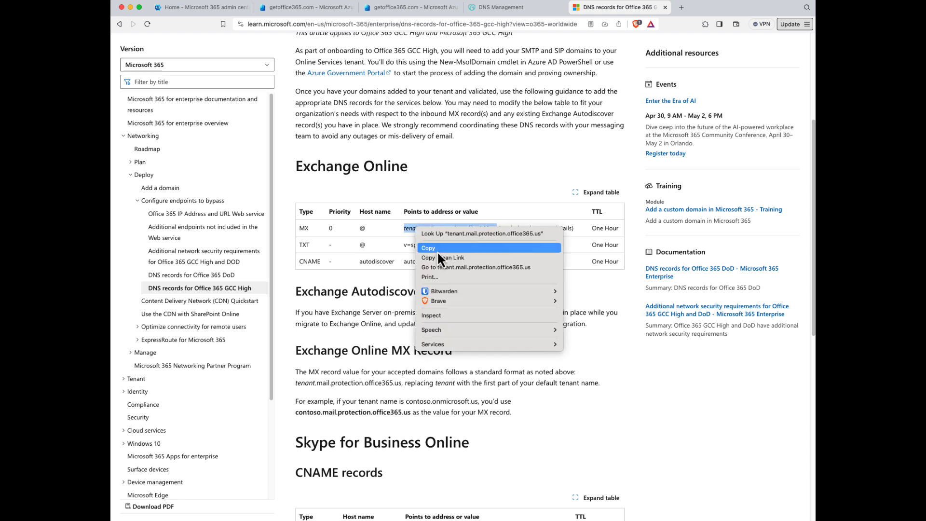
left_click(427, 248)
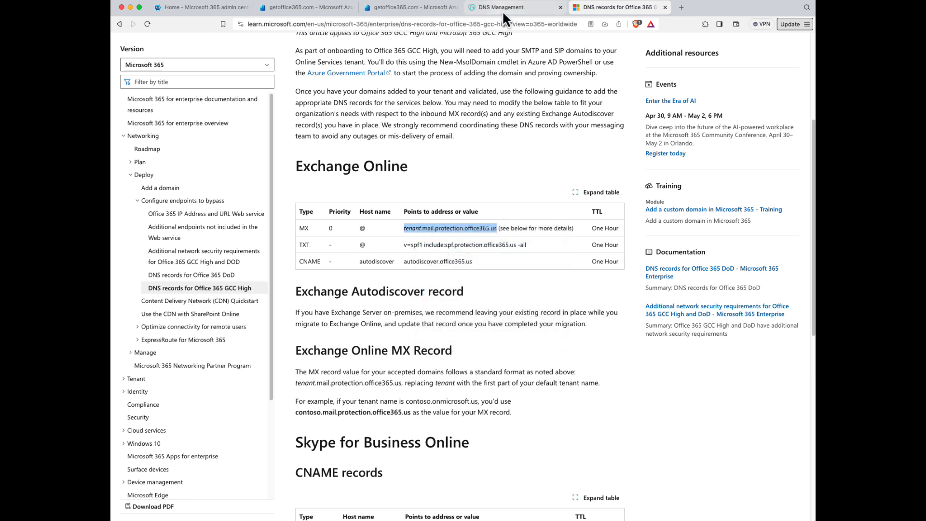
Start a new getoffice365.com DNS record in GoDaddy for the MX entry
left_click(514, 7)
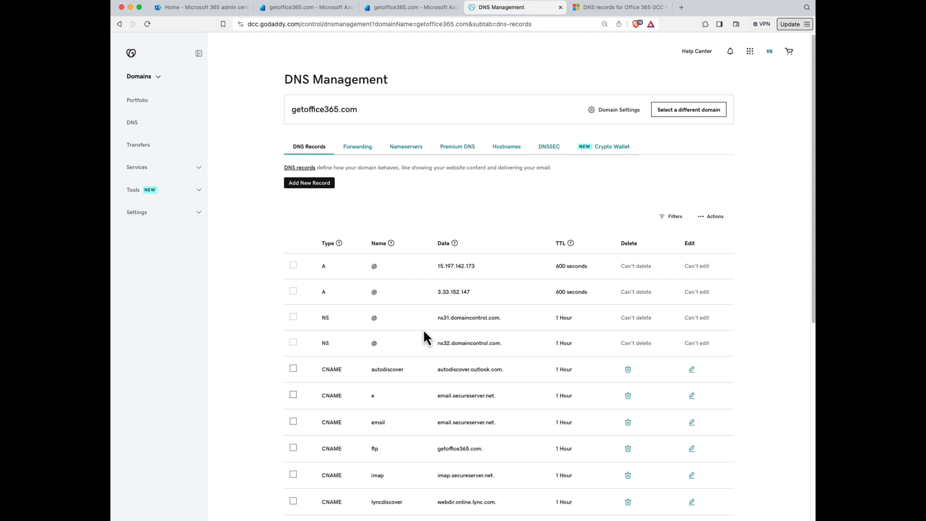
scroll("up", 3)
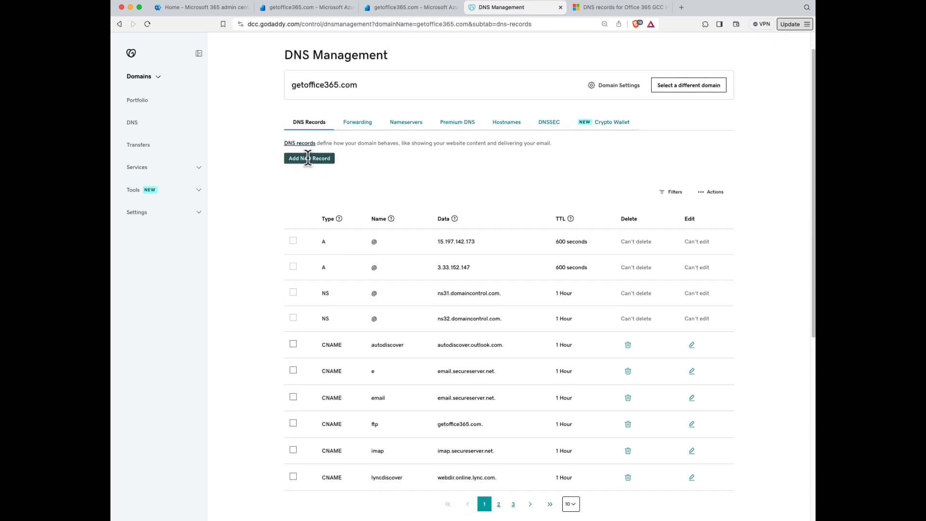
left_click(309, 158)
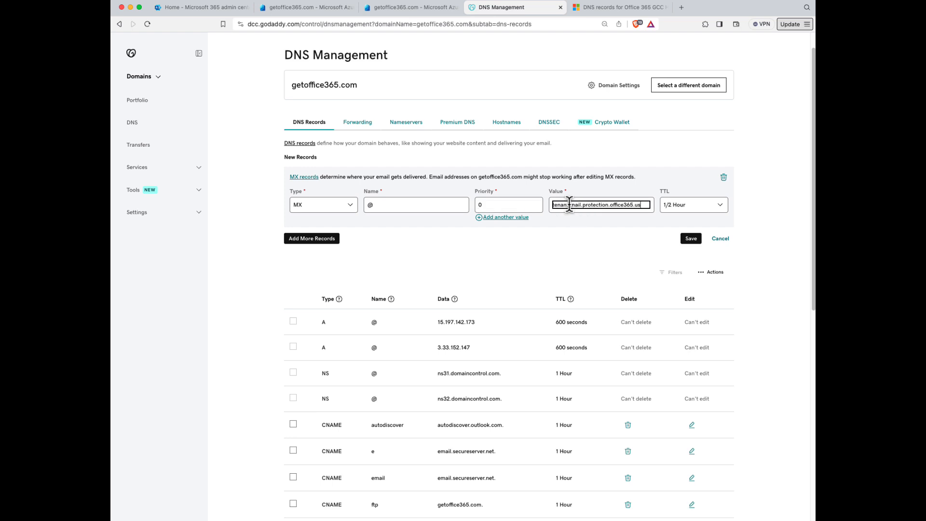
mouse_move(601, 218)
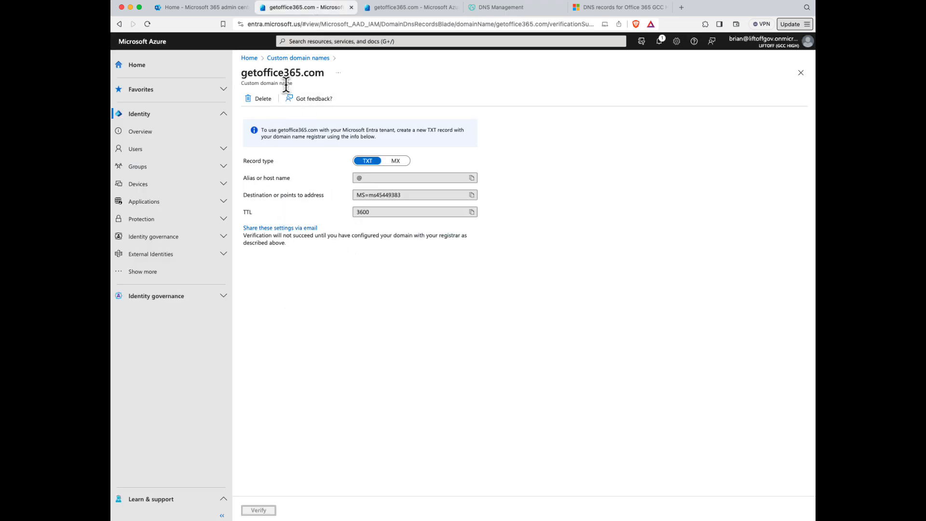
Check the default domain liftoffgov.onmicrosoft.us in Entra, then return to the GoDaddy MX draft
left_click(298, 57)
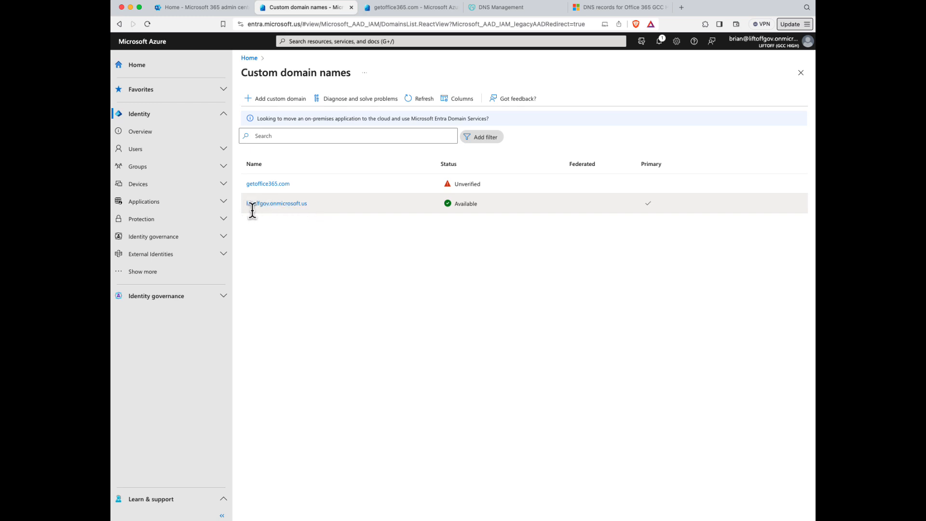
mouse_move(248, 211)
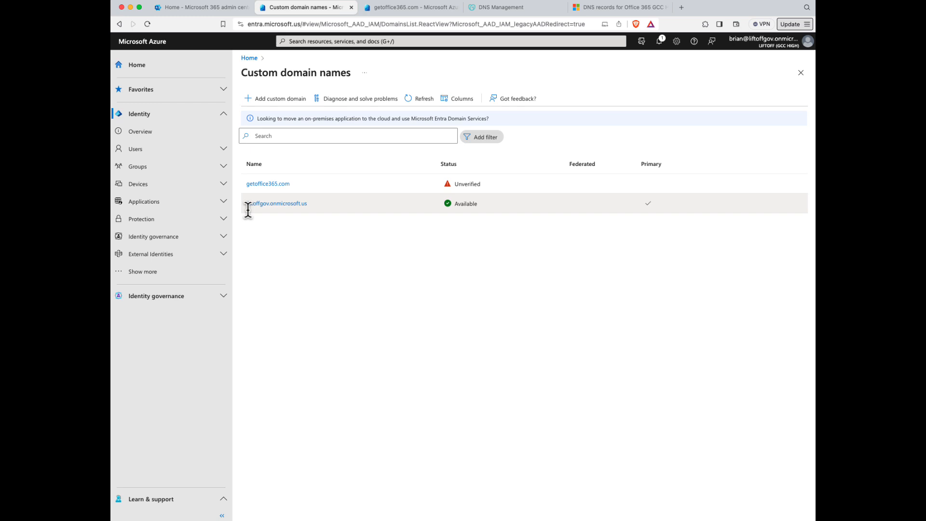
mouse_move(298, 209)
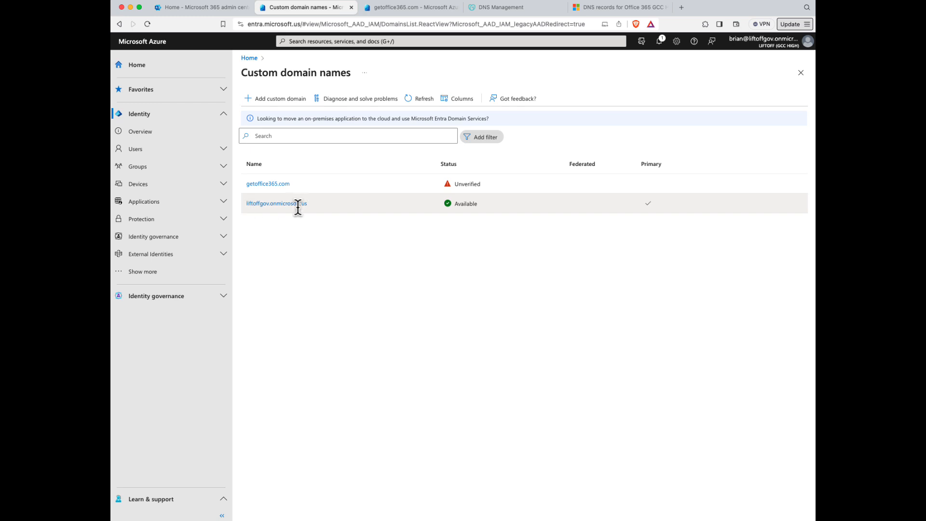
mouse_move(567, 48)
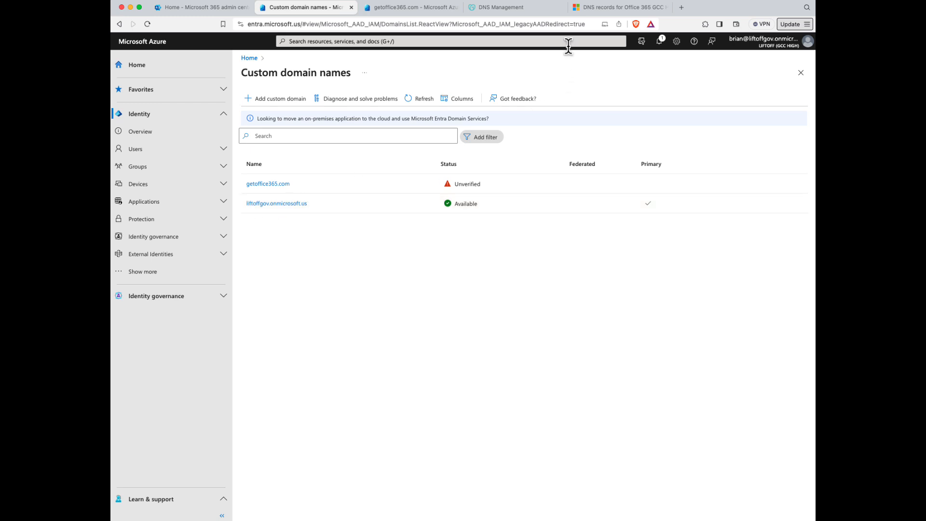
left_click(510, 7)
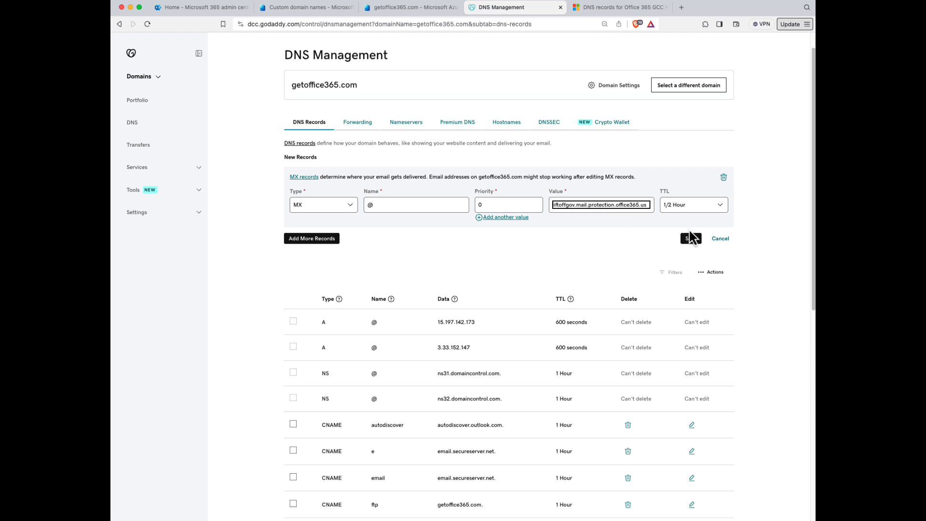
Save the MX record pointing to liftoffgov.mail.protection.office365.us and go back to the article
left_click(689, 238)
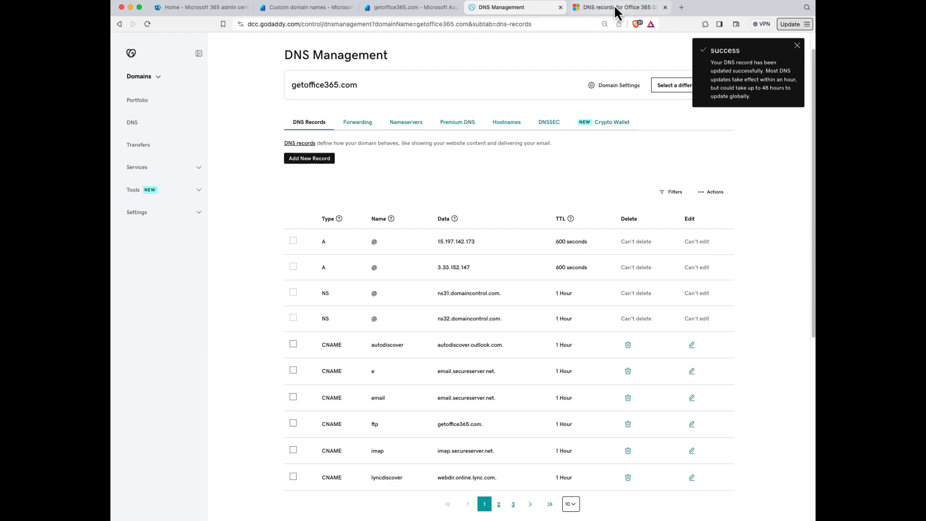
left_click(614, 7)
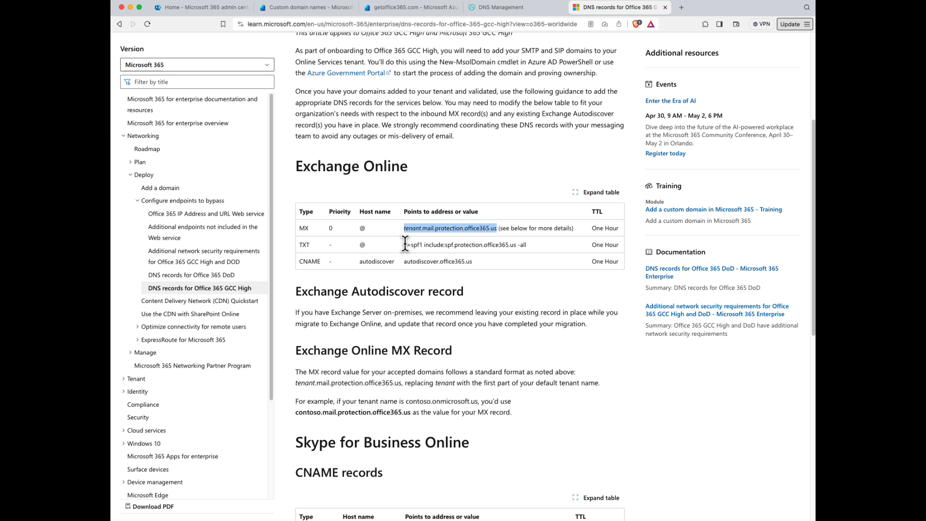
Review the autodiscover CNAME and Skype for Business CNAME and SRV records, then return to Entra
left_click(450, 227)
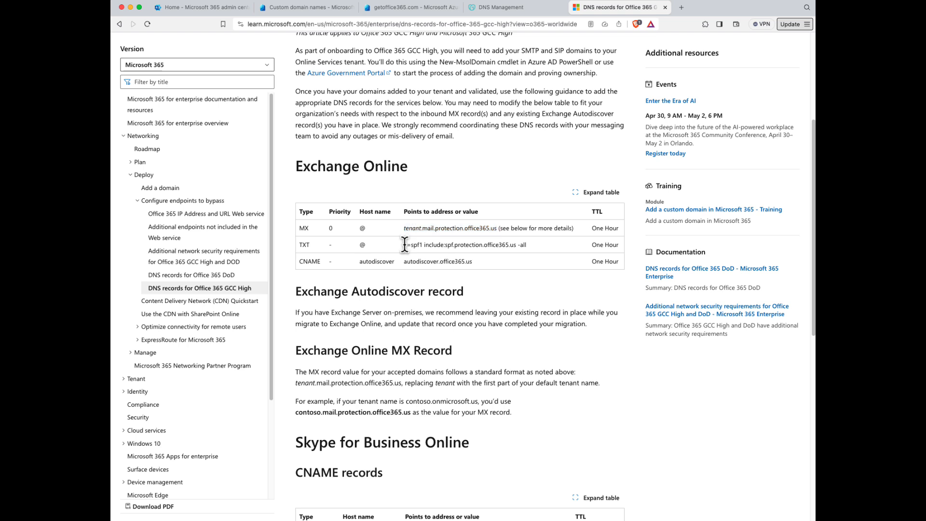
double_click(464, 244)
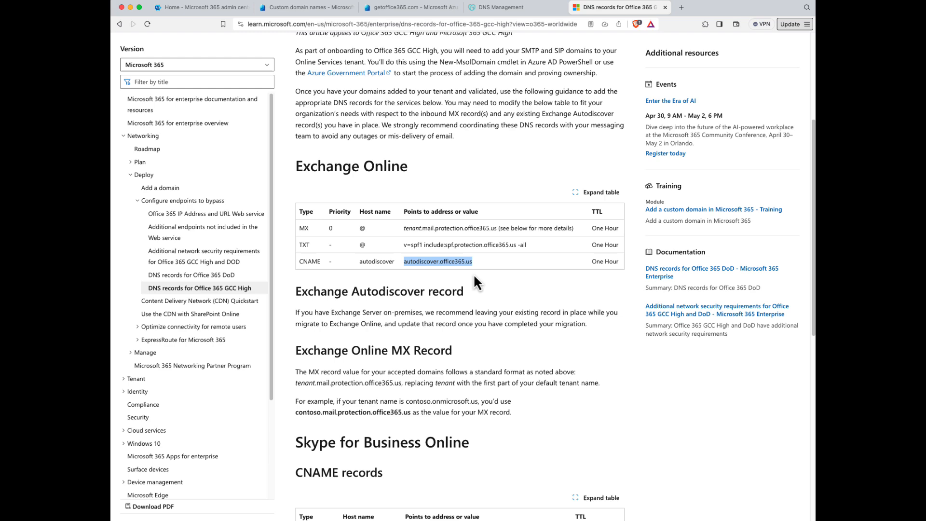
scroll("down", 3)
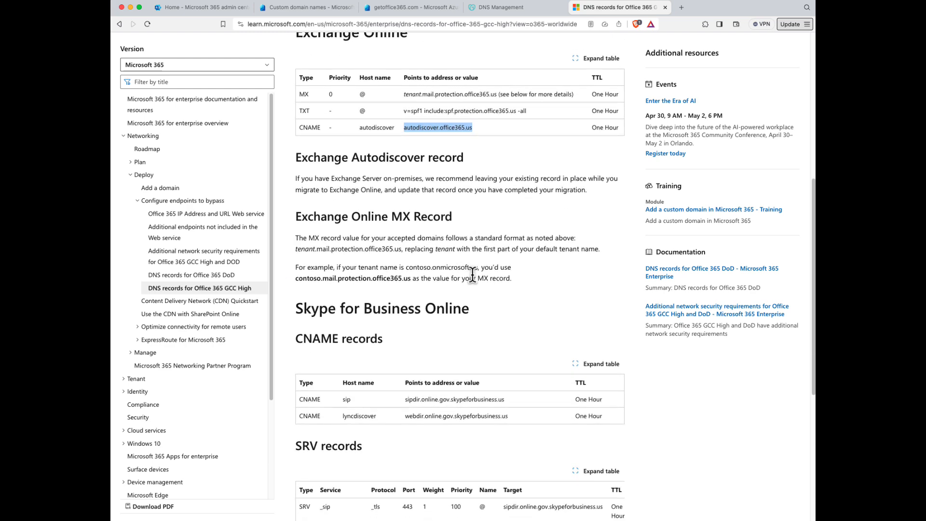
scroll("down", 3)
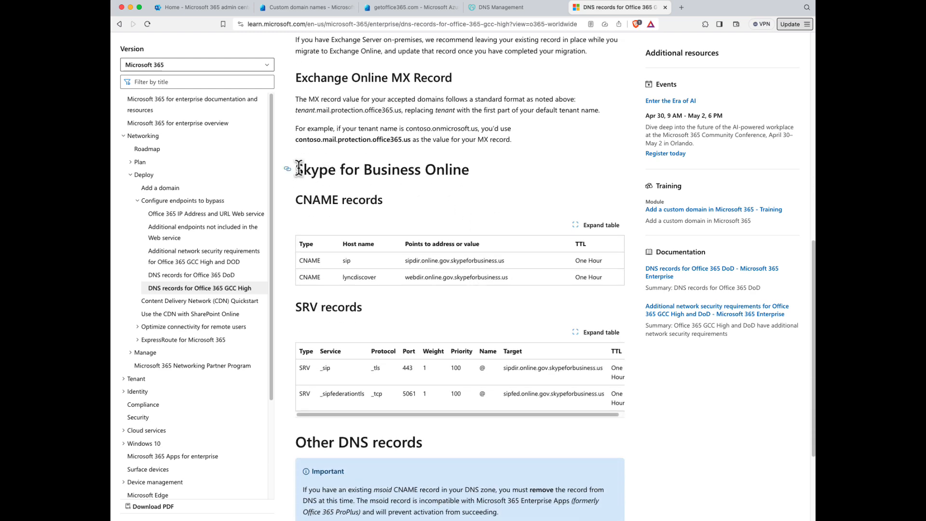
mouse_move(347, 199)
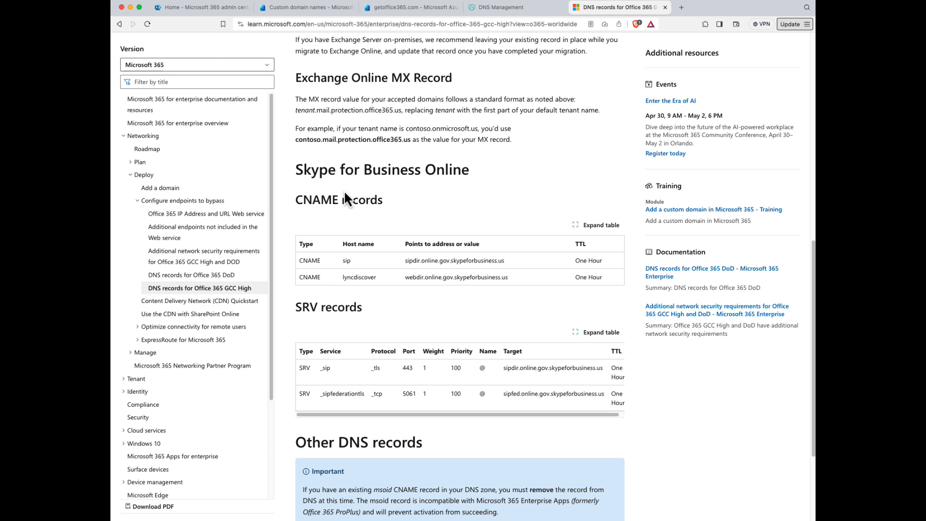
mouse_move(335, 275)
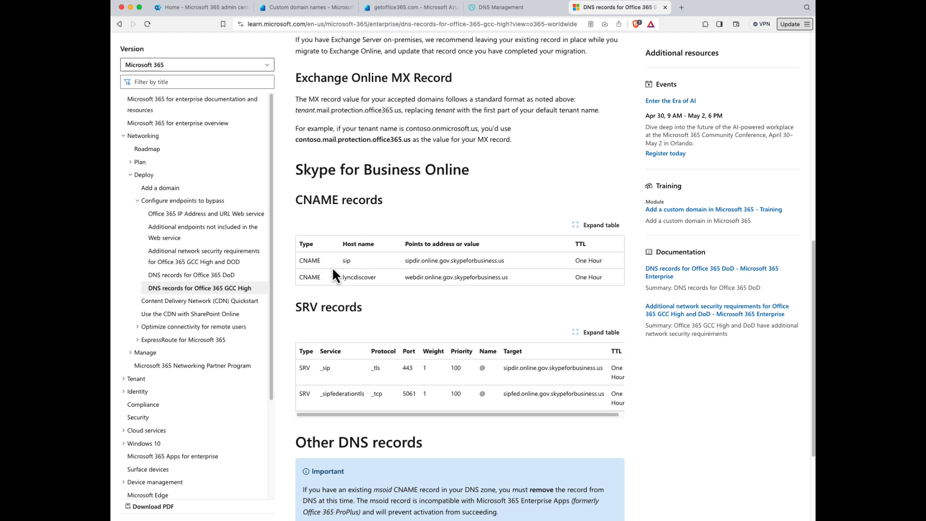
scroll("down", 3)
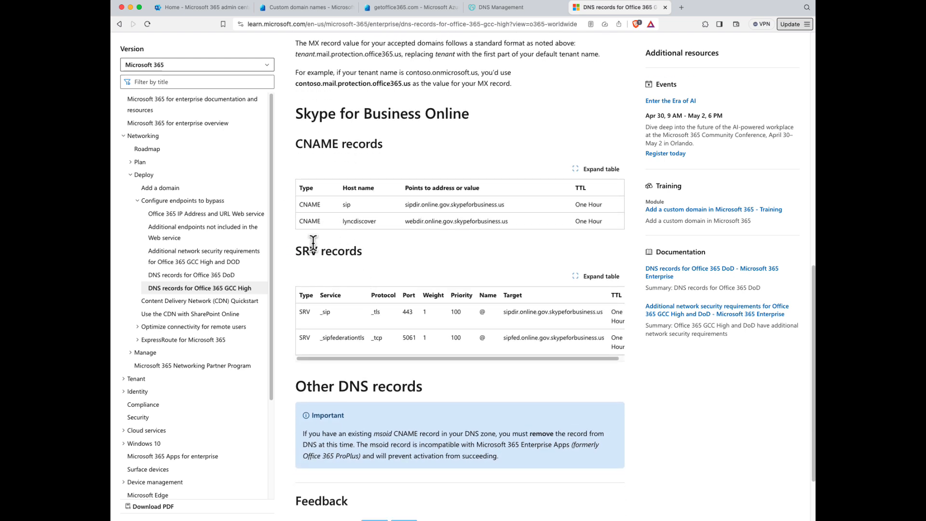
mouse_move(318, 321)
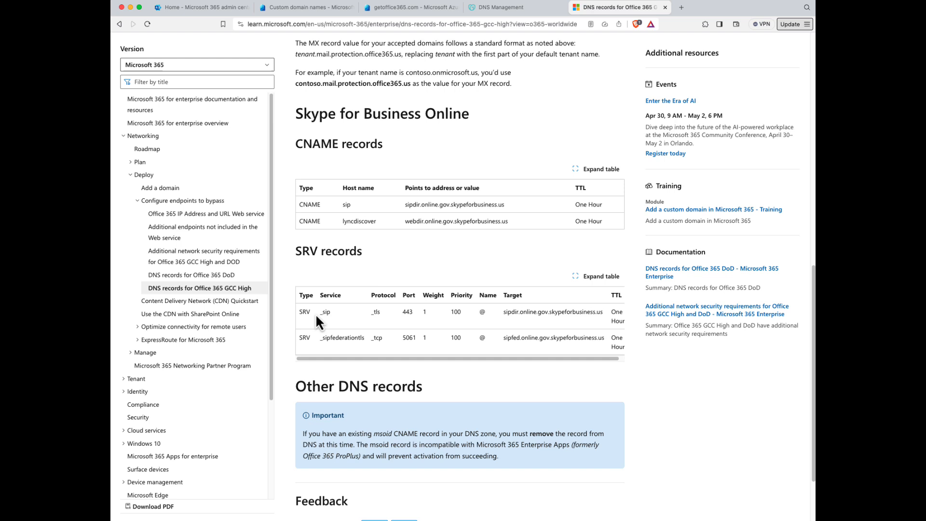
mouse_move(499, 317)
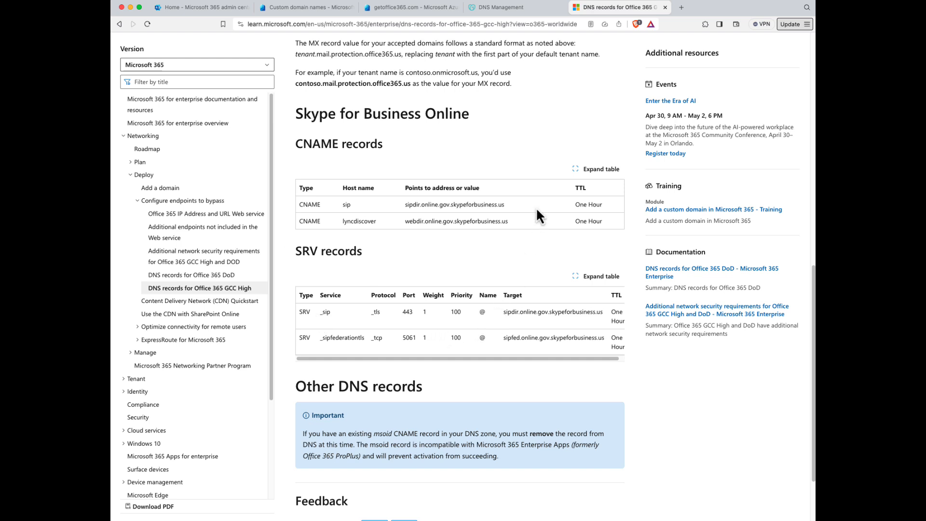
left_click(305, 8)
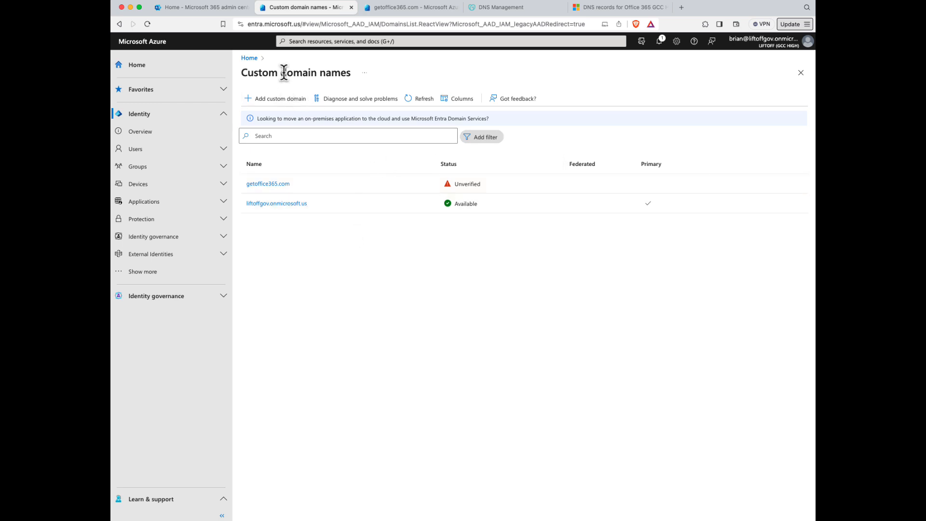
mouse_move(346, 300)
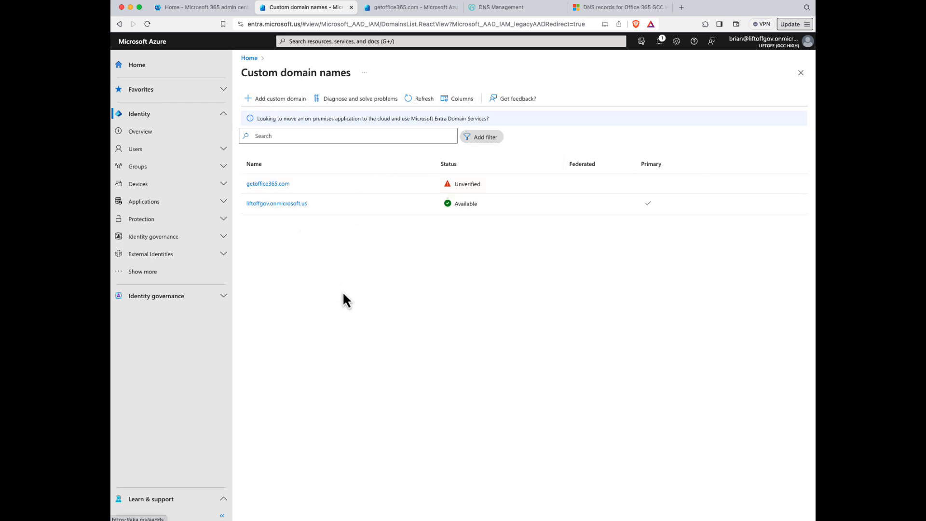
Recheck the GoDaddy records, then refresh Custom domain names until getoffice365.com shows Verified
left_click(513, 7)
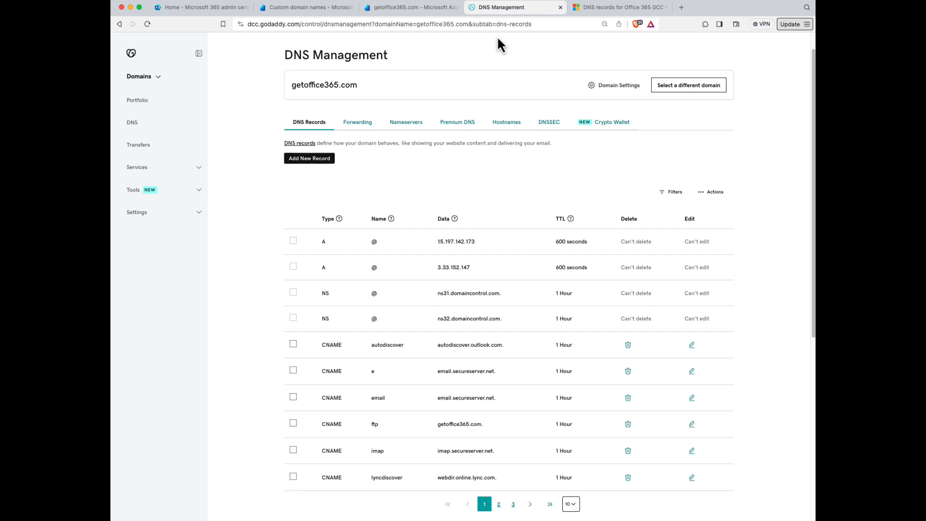
mouse_move(392, 276)
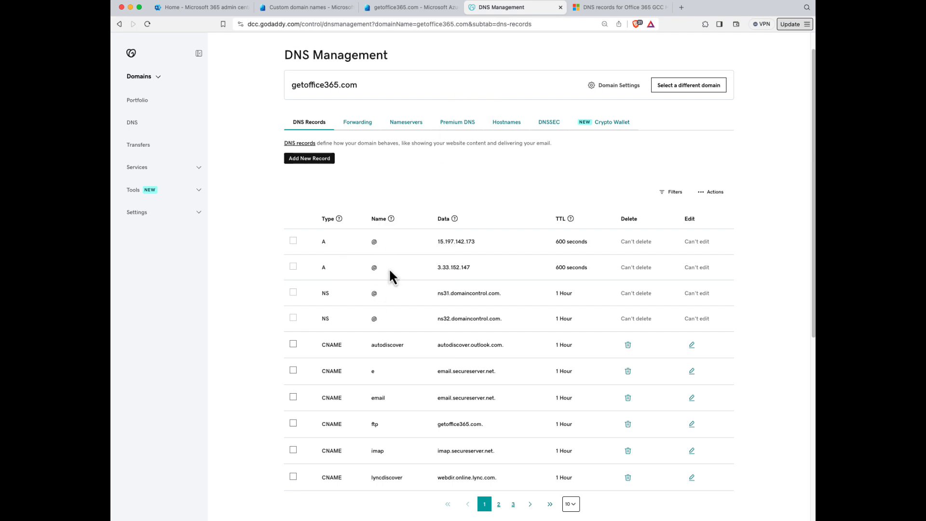
mouse_move(396, 265)
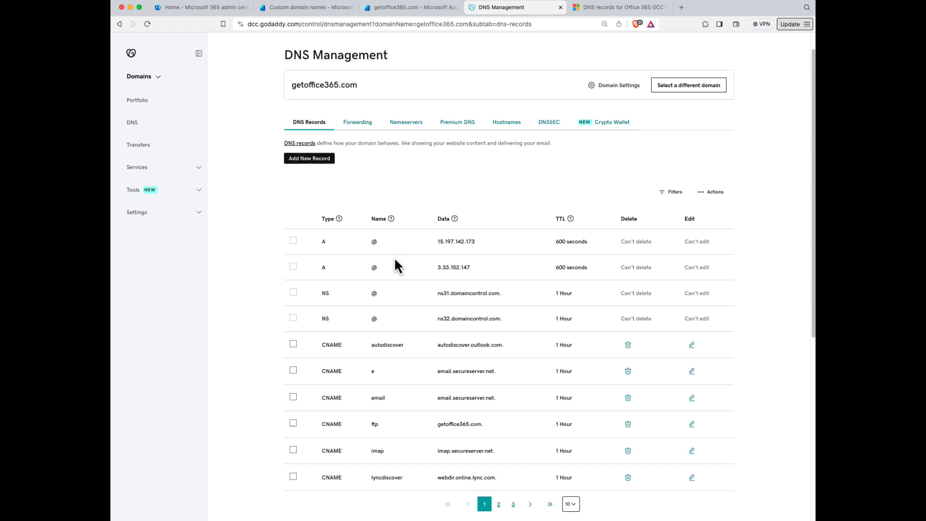
left_click(305, 7)
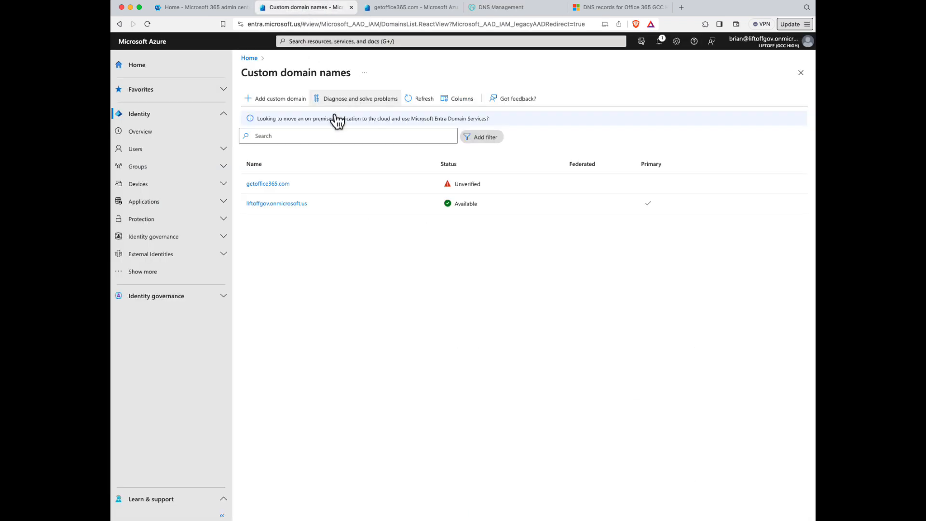
mouse_move(395, 327)
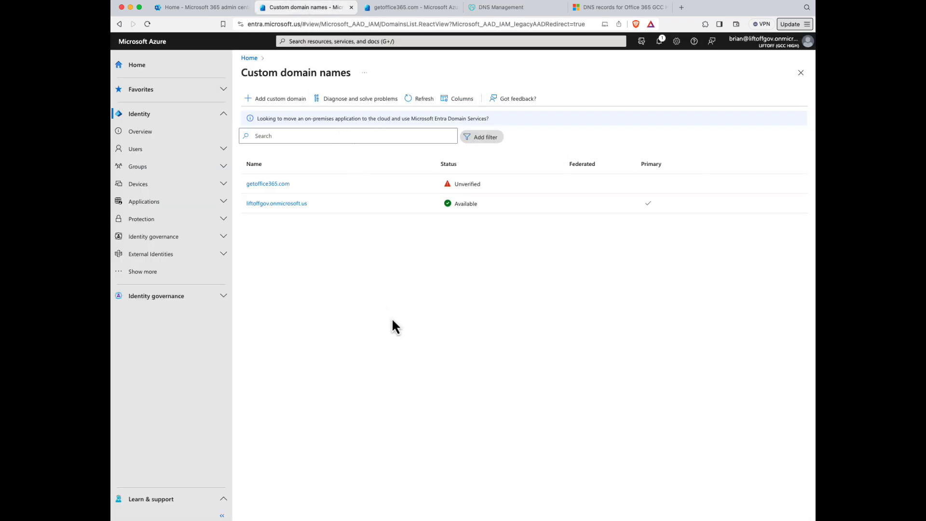
mouse_move(413, 288)
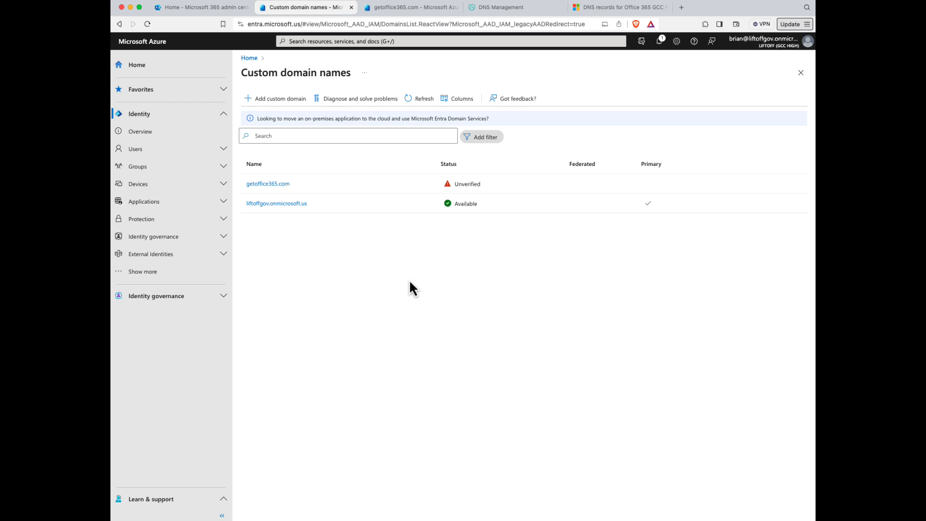
left_click(423, 98)
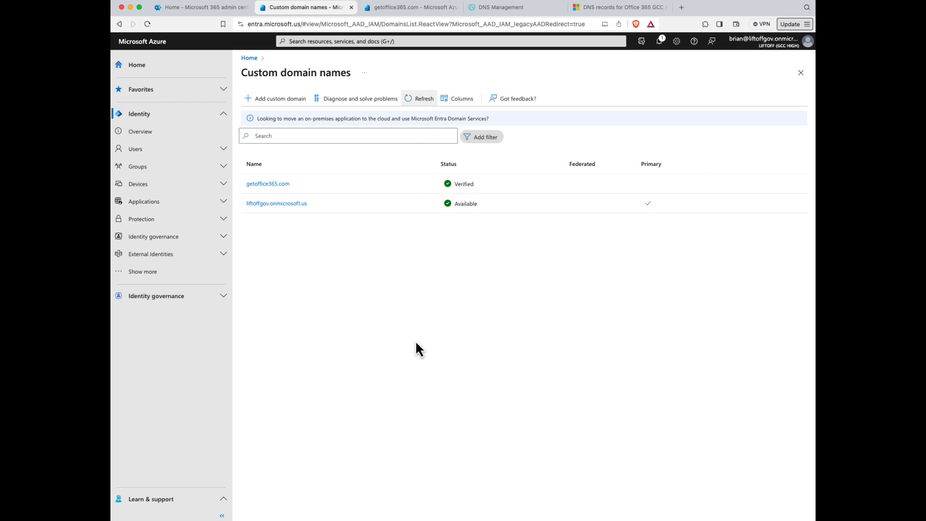